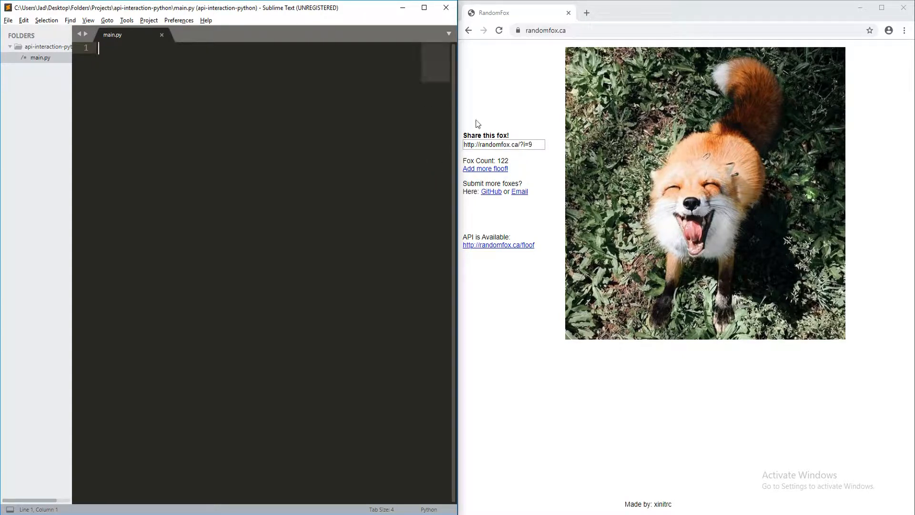
mouse_move(511, 120)
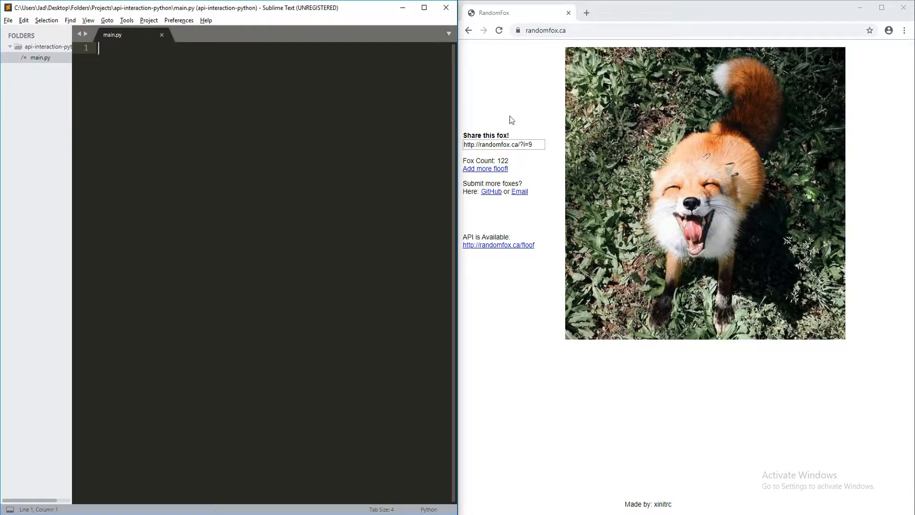
mouse_move(499, 124)
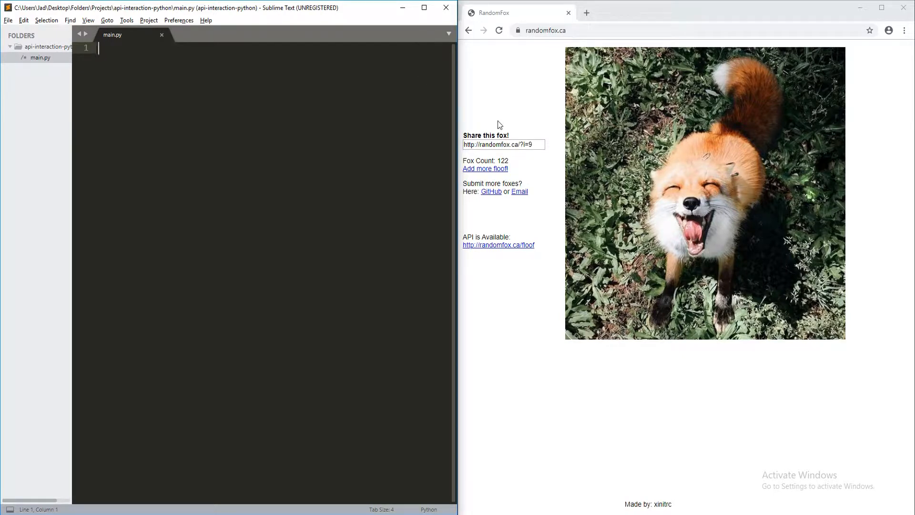
mouse_move(482, 128)
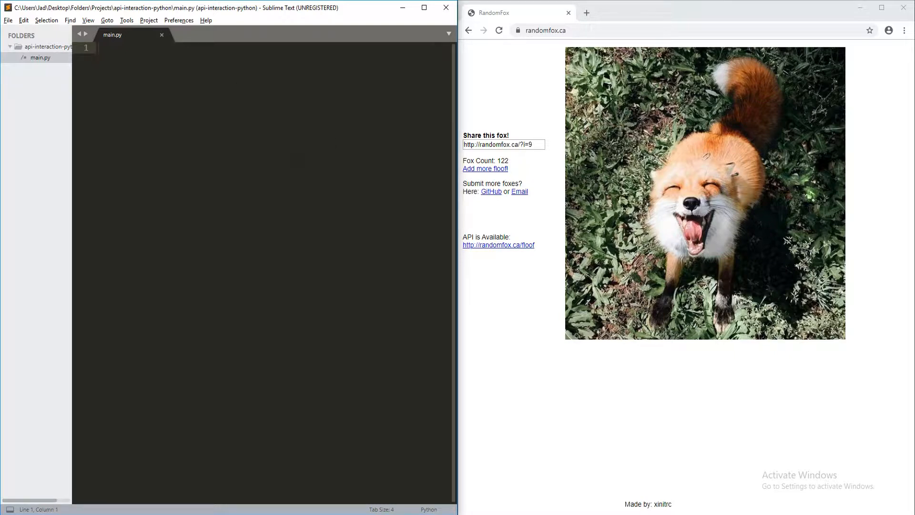
mouse_move(615, 256)
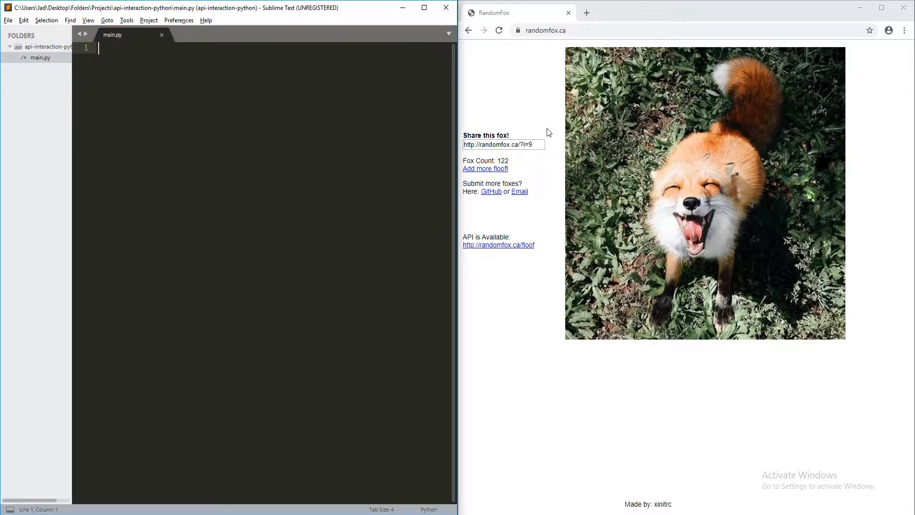
mouse_move(666, 207)
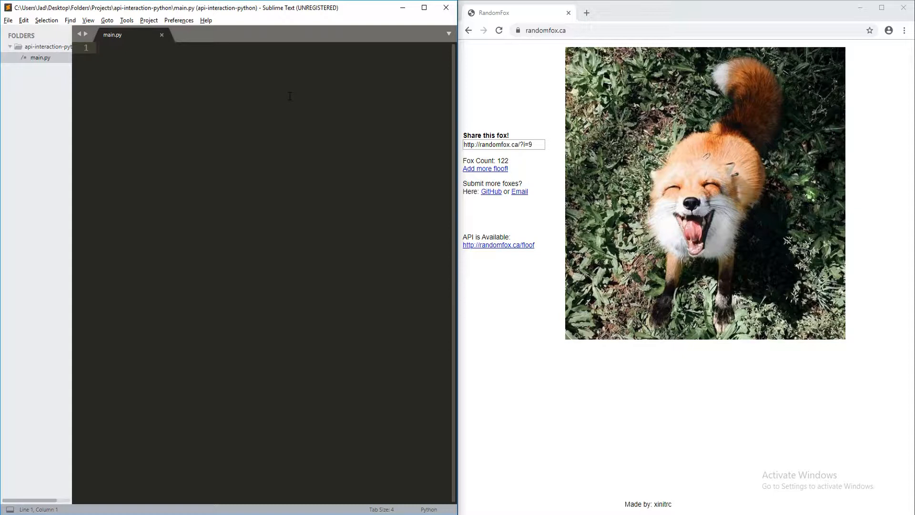
Add `import requests` at the top of main.py, leave blank lines below, and save
left_click(116, 47)
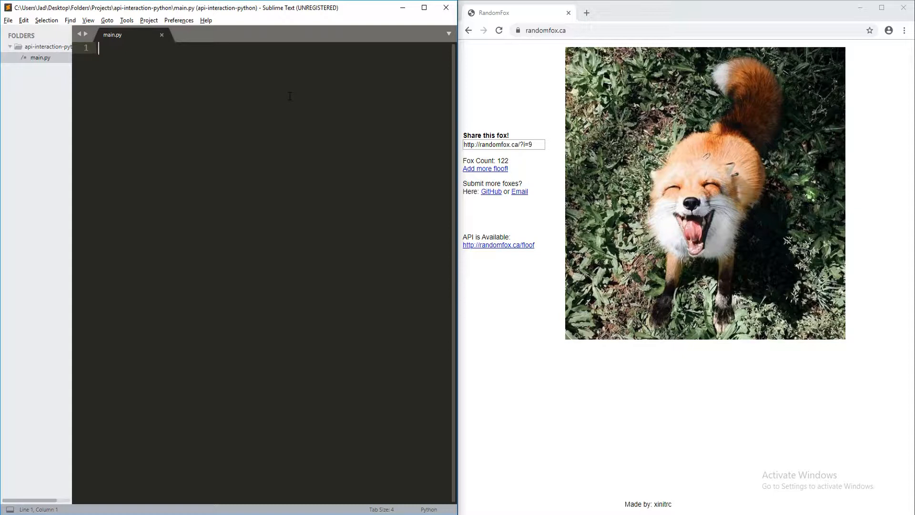
type("import reques")
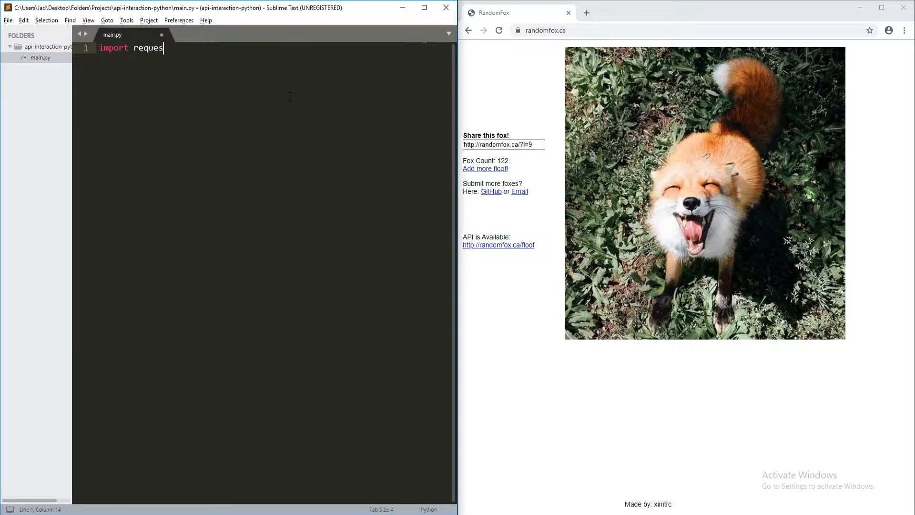
key("ctrl+s")
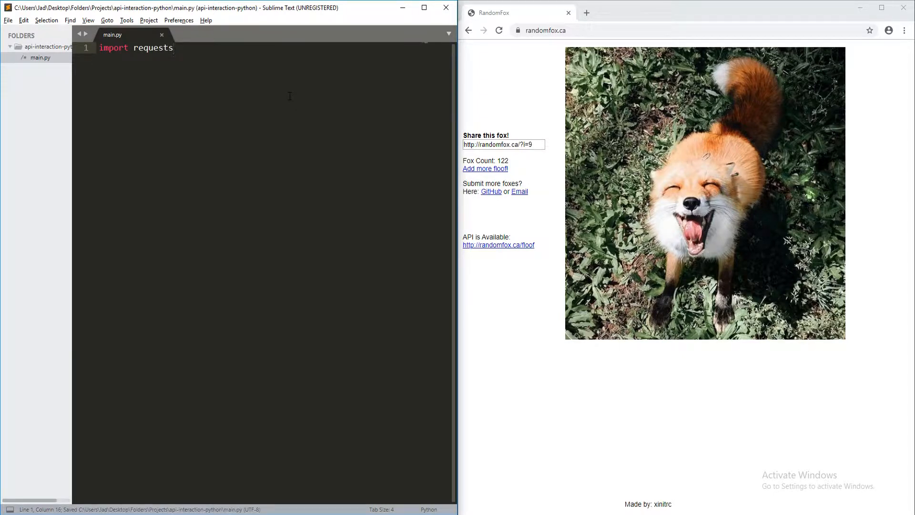
left_click(172, 48)
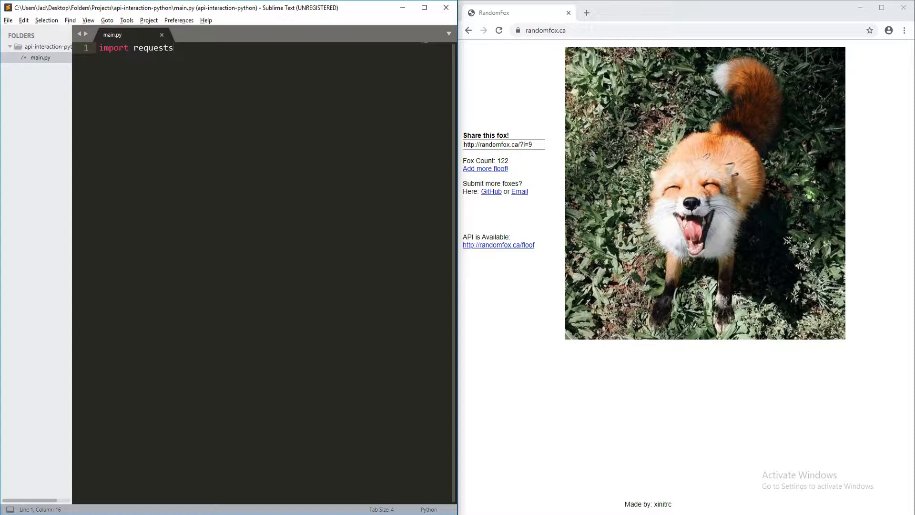
key("enter")
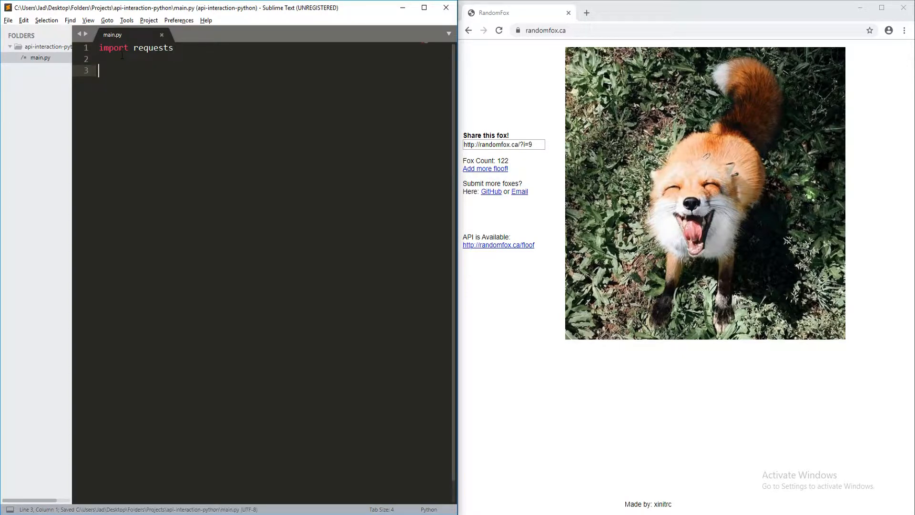
mouse_move(647, 392)
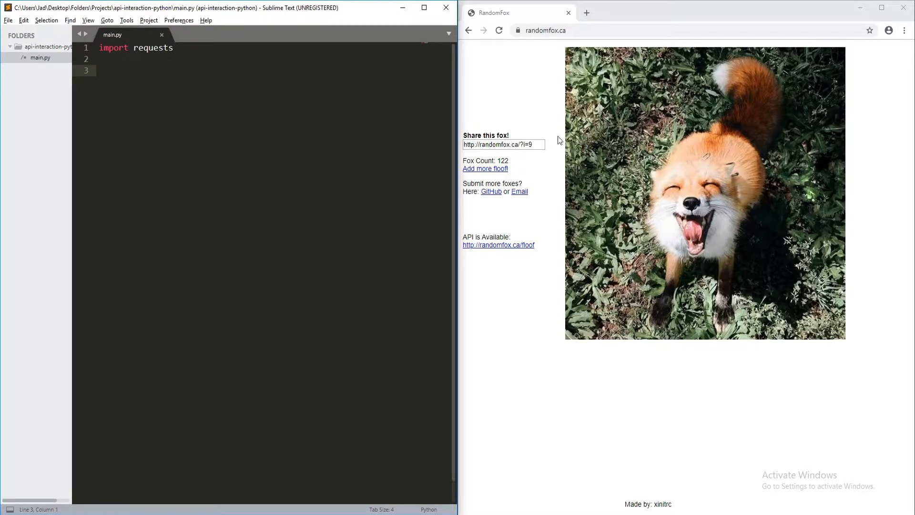
mouse_move(595, 225)
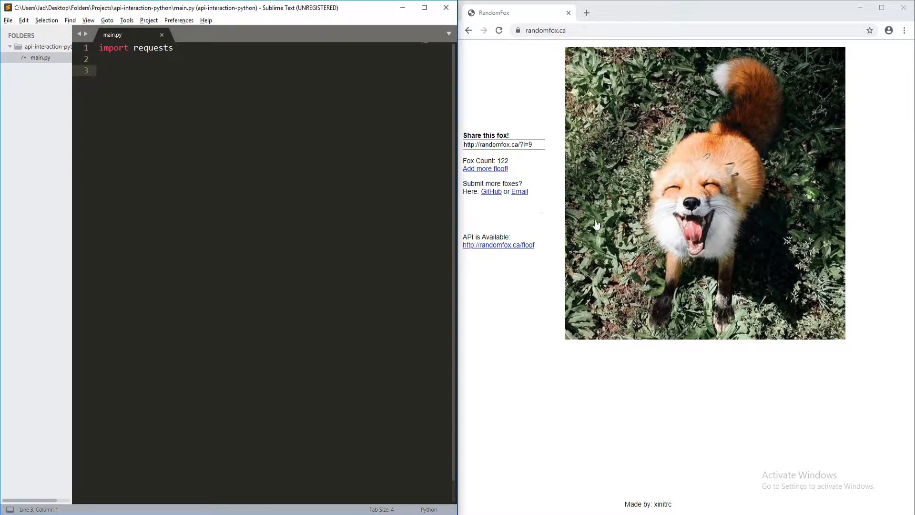
mouse_move(714, 200)
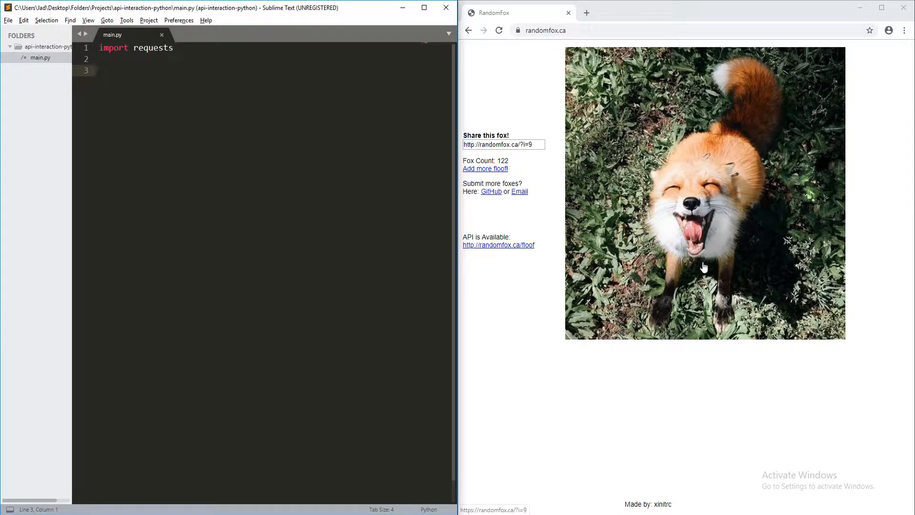
mouse_move(603, 187)
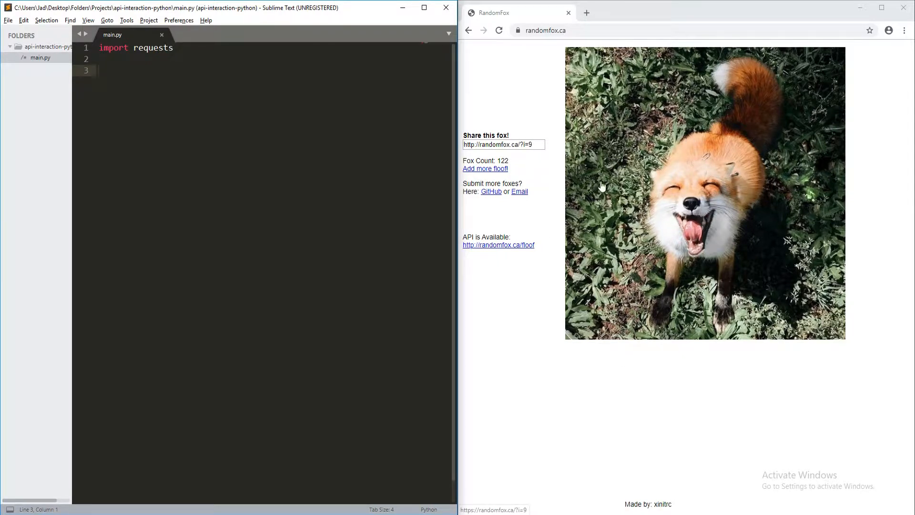
mouse_move(520, 158)
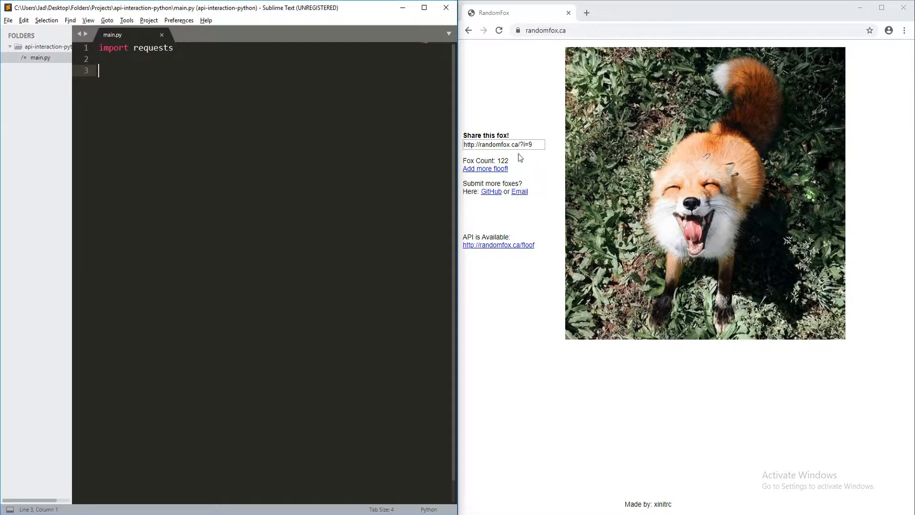
mouse_move(877, 103)
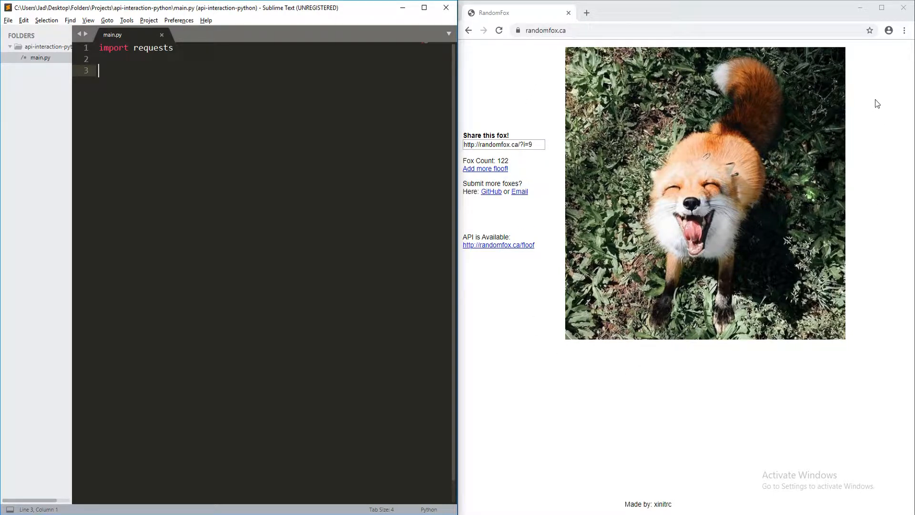
mouse_move(540, 89)
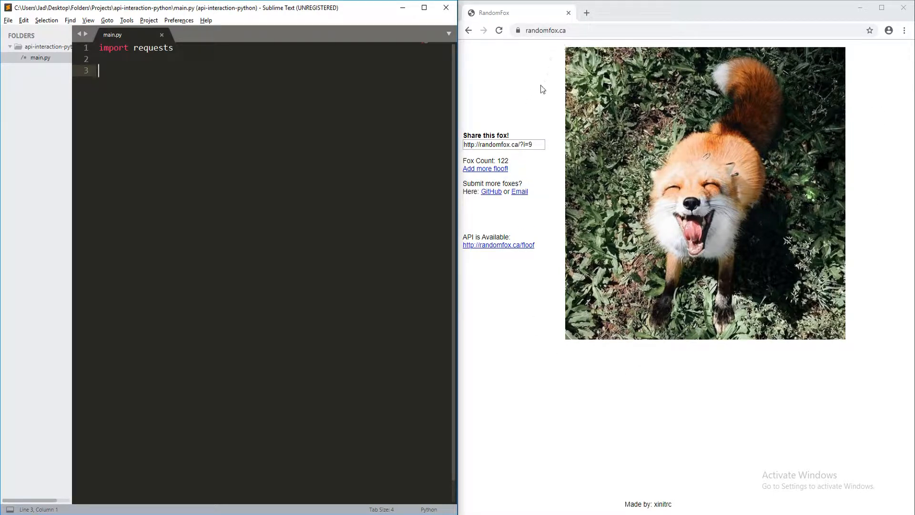
mouse_move(579, 25)
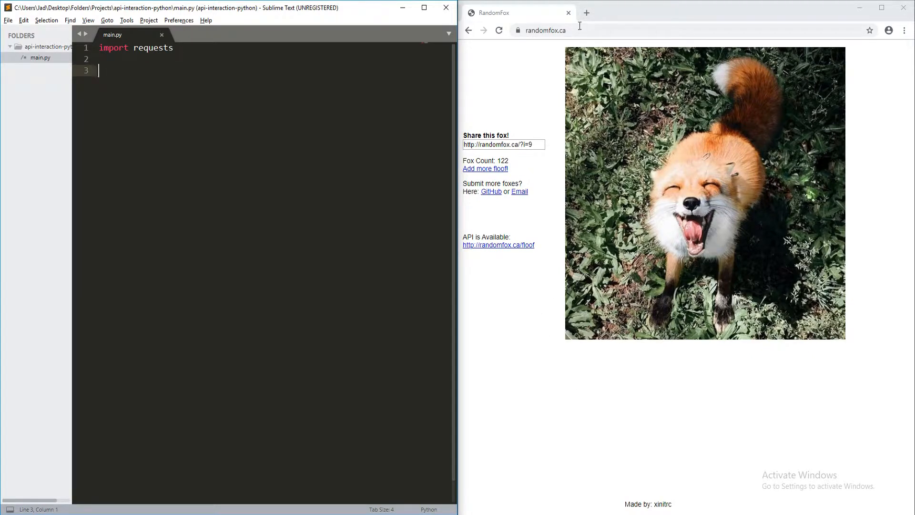
left_click(545, 29)
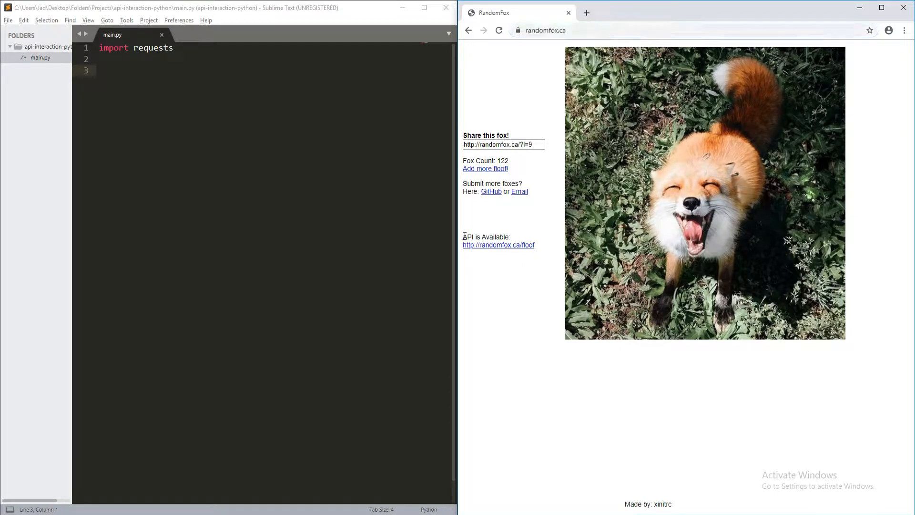
mouse_move(499, 246)
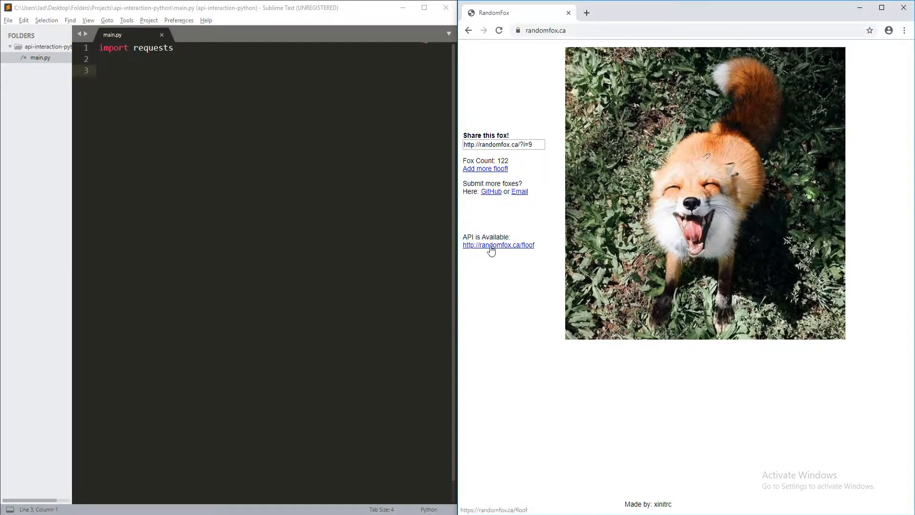
mouse_move(540, 247)
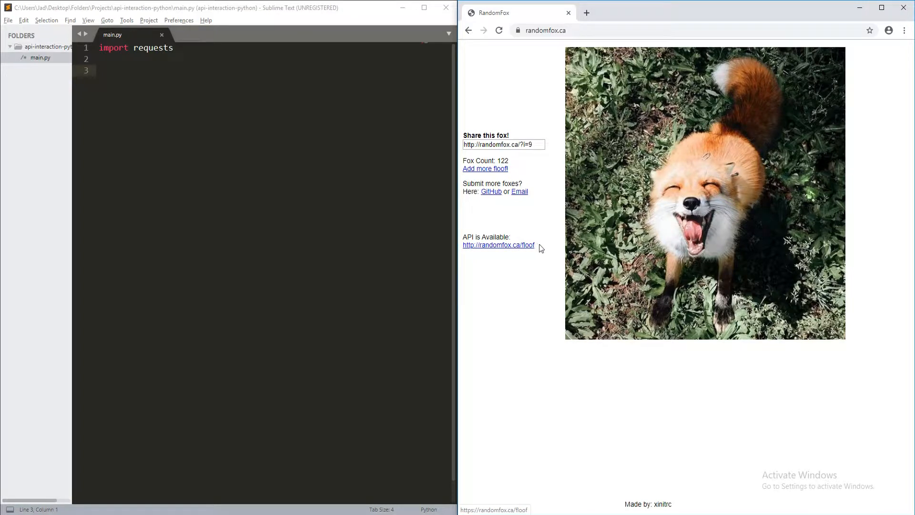
mouse_move(530, 259)
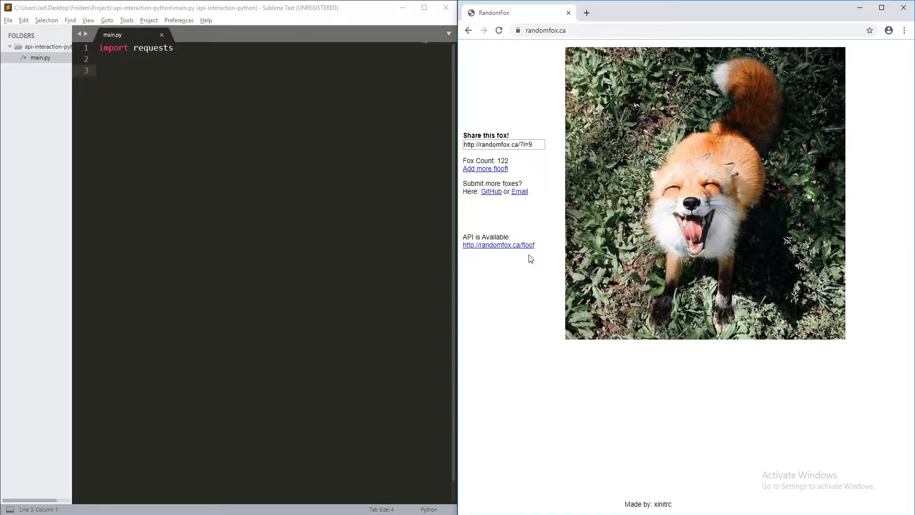
mouse_move(510, 255)
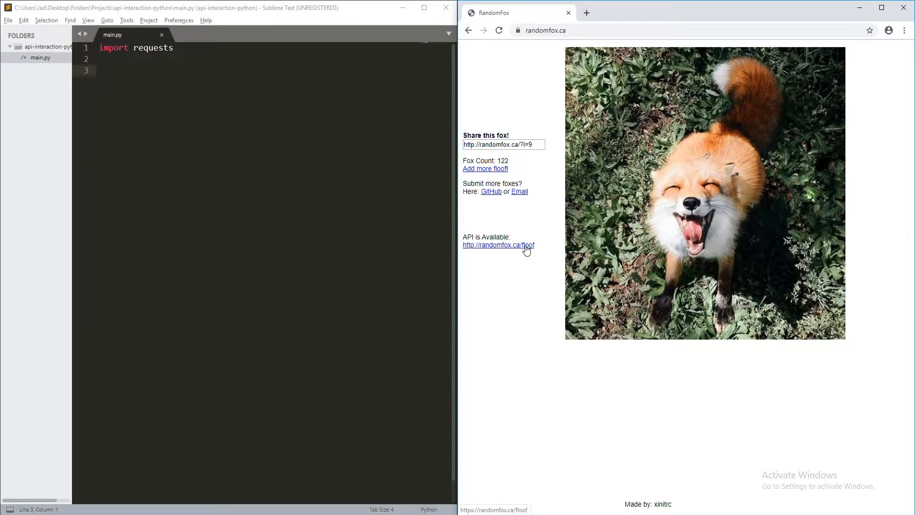
mouse_move(528, 248)
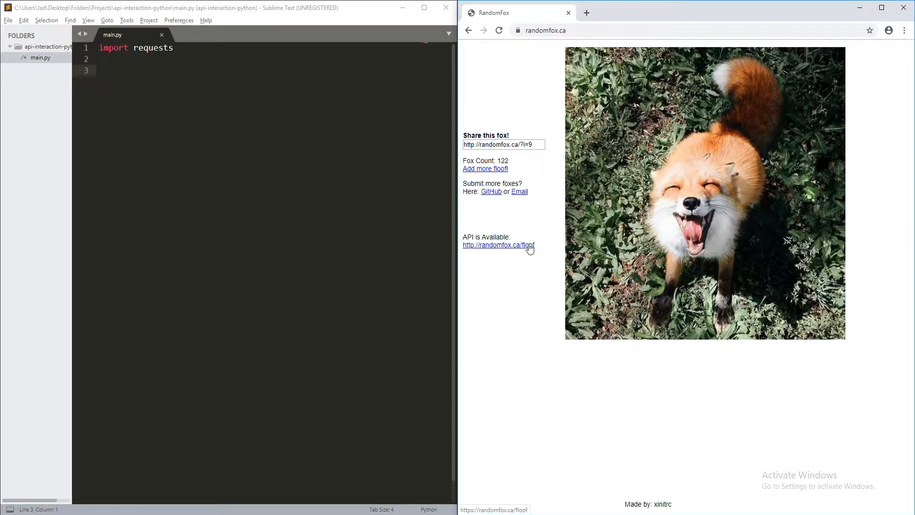
mouse_move(584, 274)
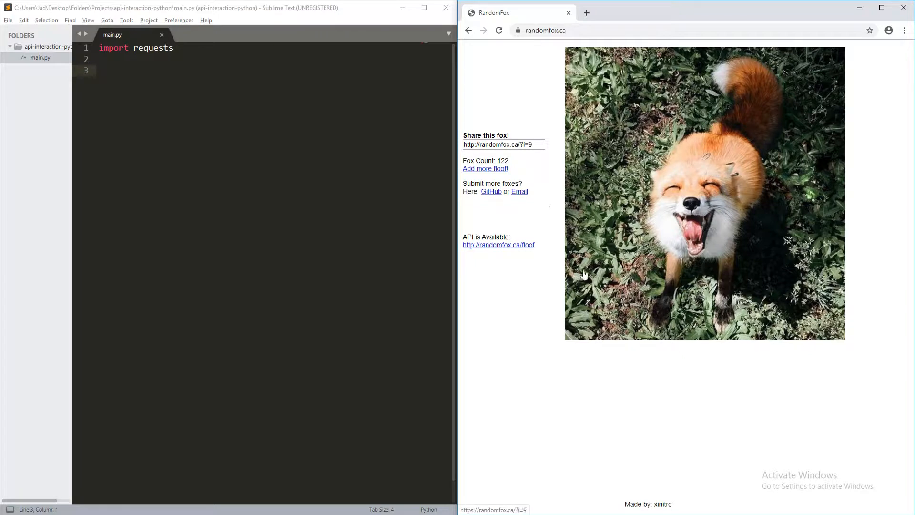
mouse_move(509, 236)
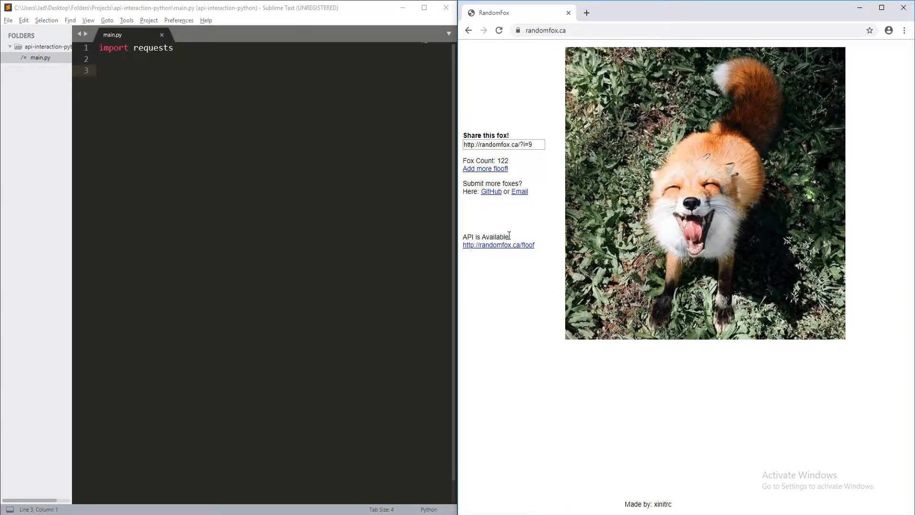
mouse_move(519, 226)
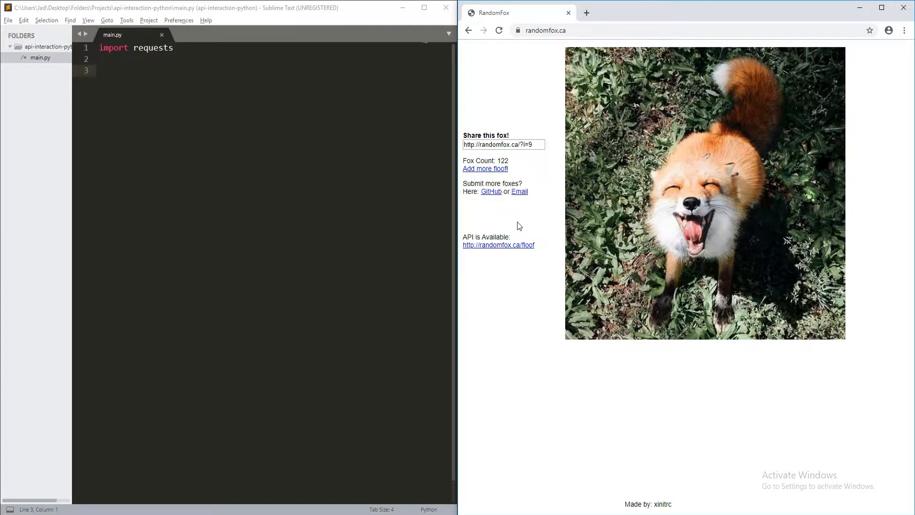
mouse_move(553, 236)
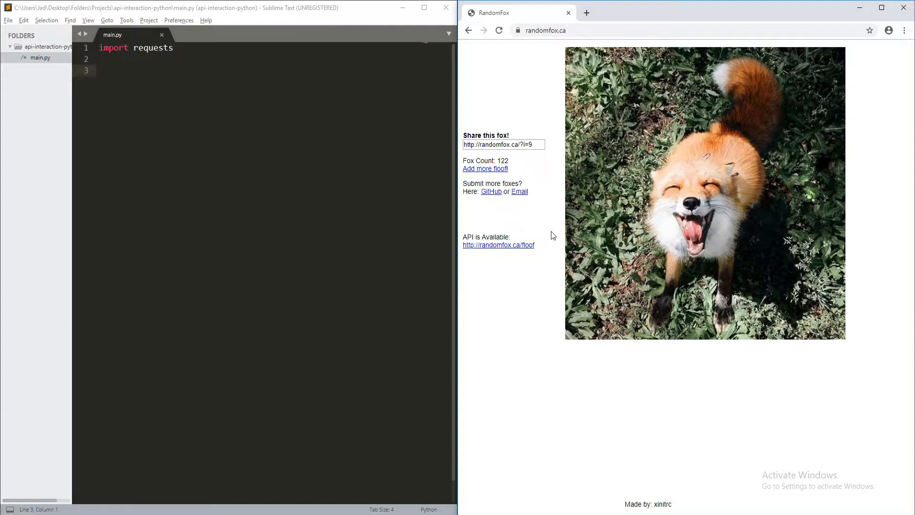
mouse_move(539, 248)
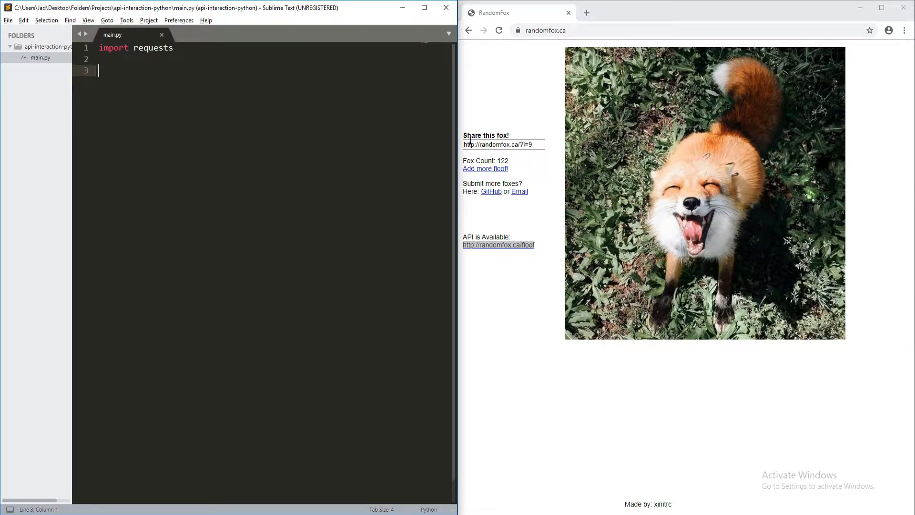
type("respons")
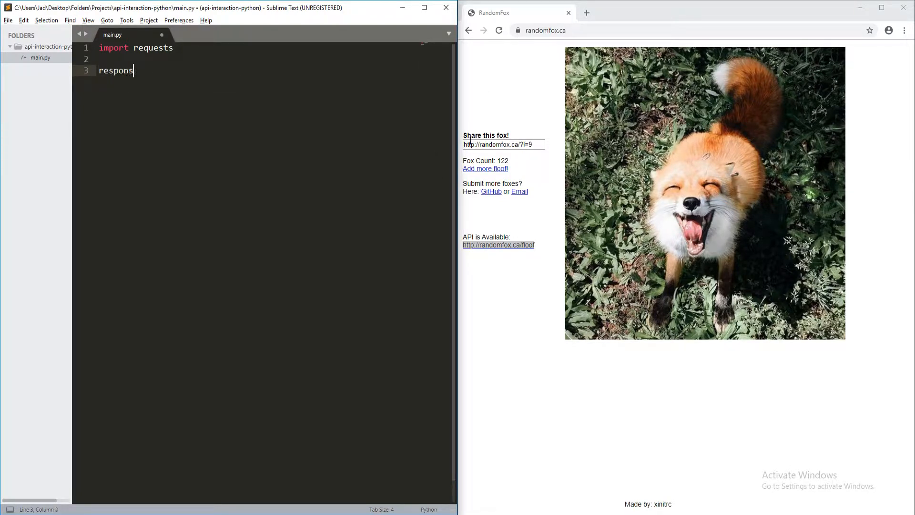
type("e")
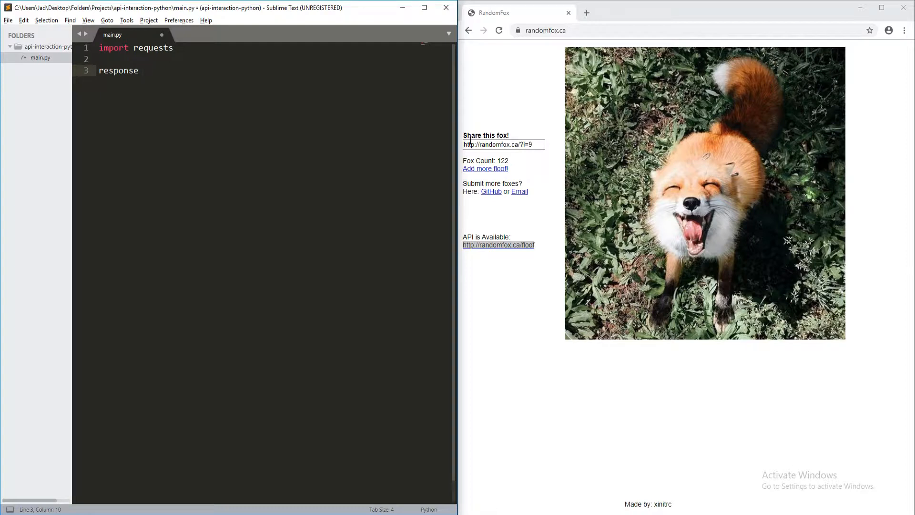
type("=")
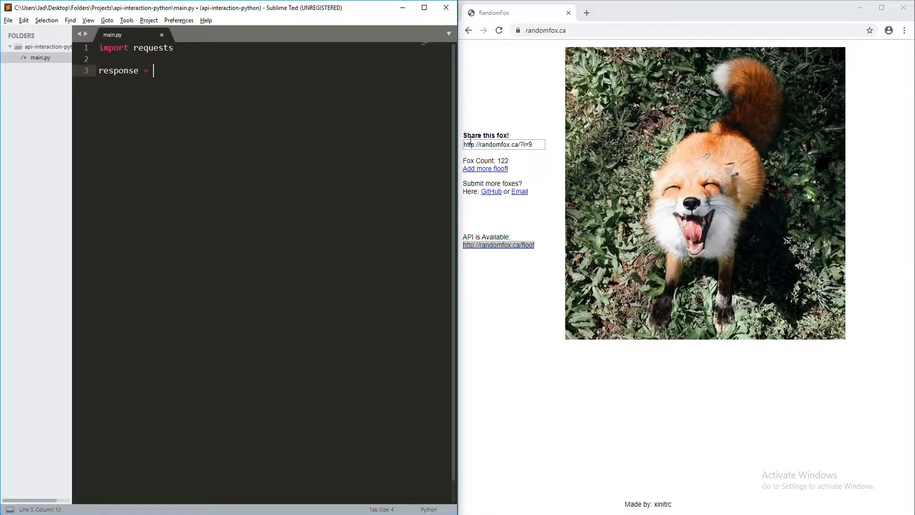
key("ctrl+s")
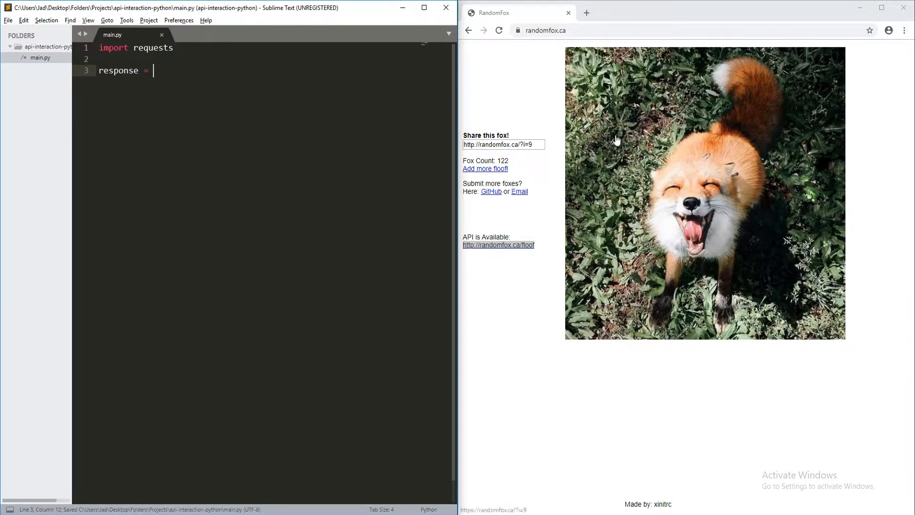
type("request")
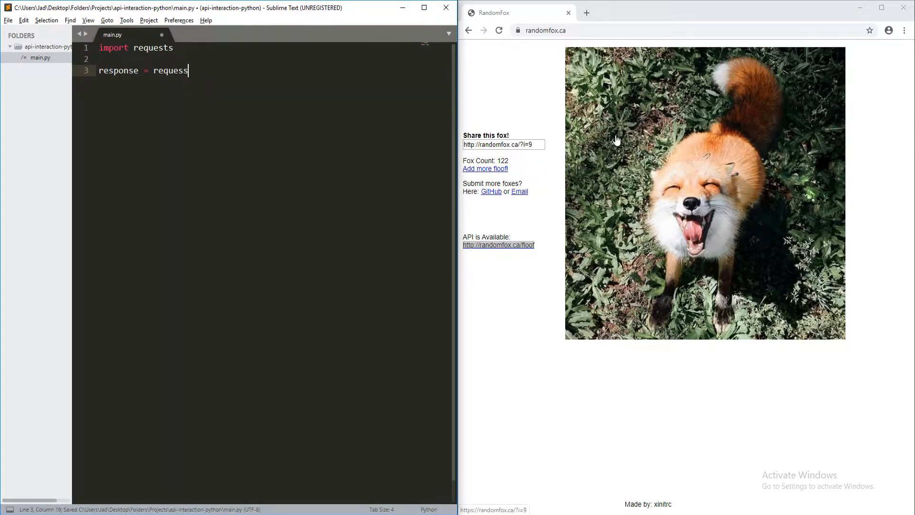
type(".get()")
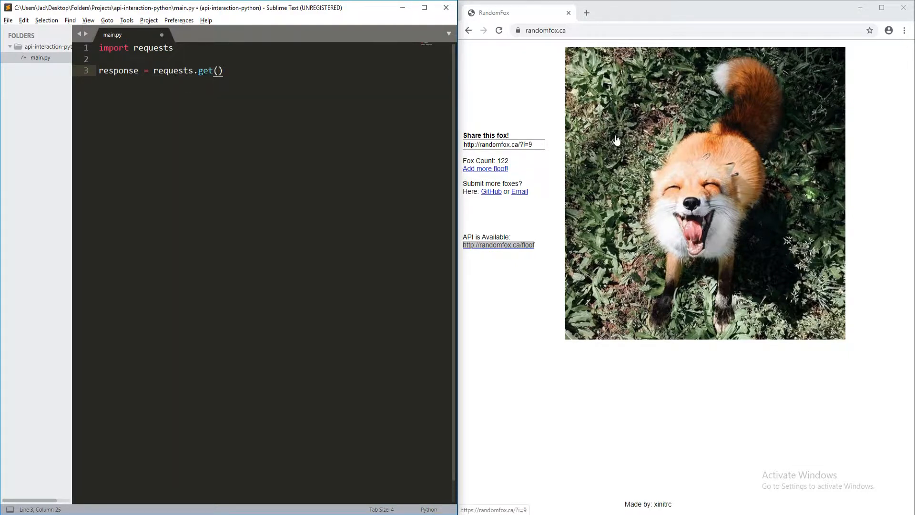
type("\"http://randomfox.ca/floof\"")
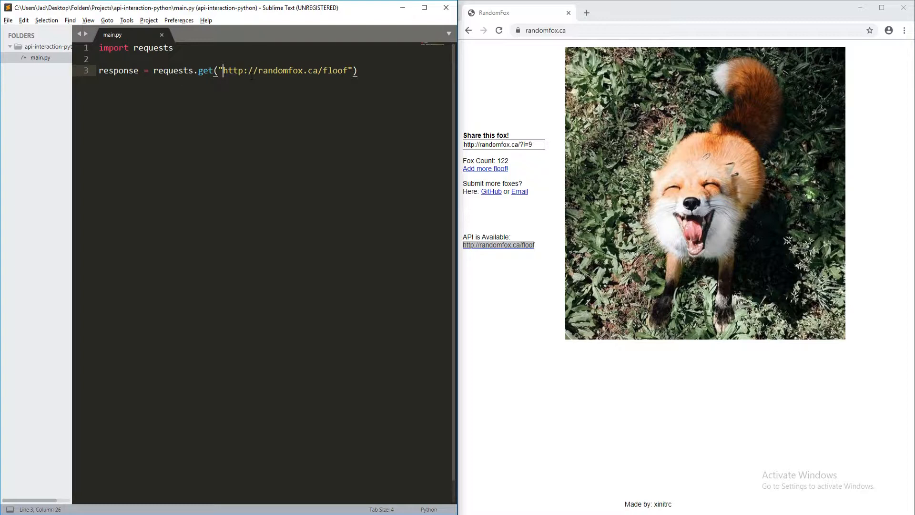
mouse_move(549, 68)
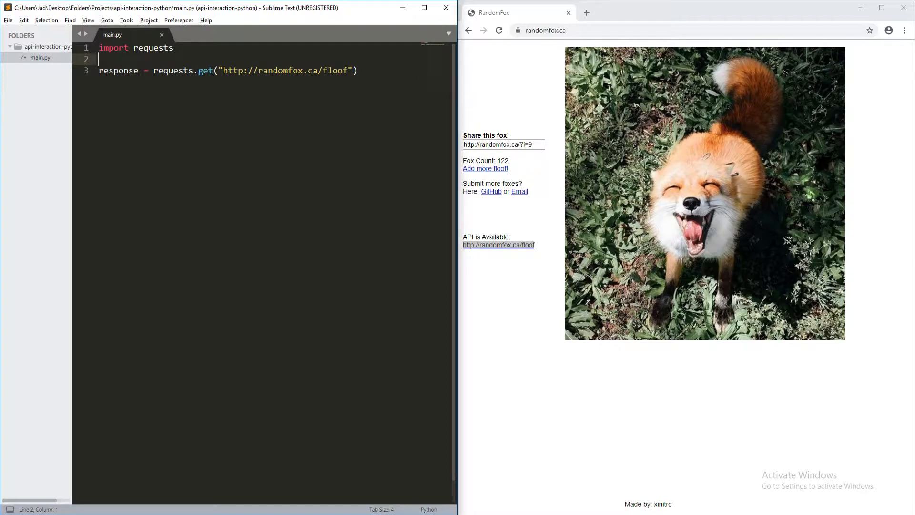
Add `print(response.status_code)` on line 4 below the request and save
left_click(138, 70)
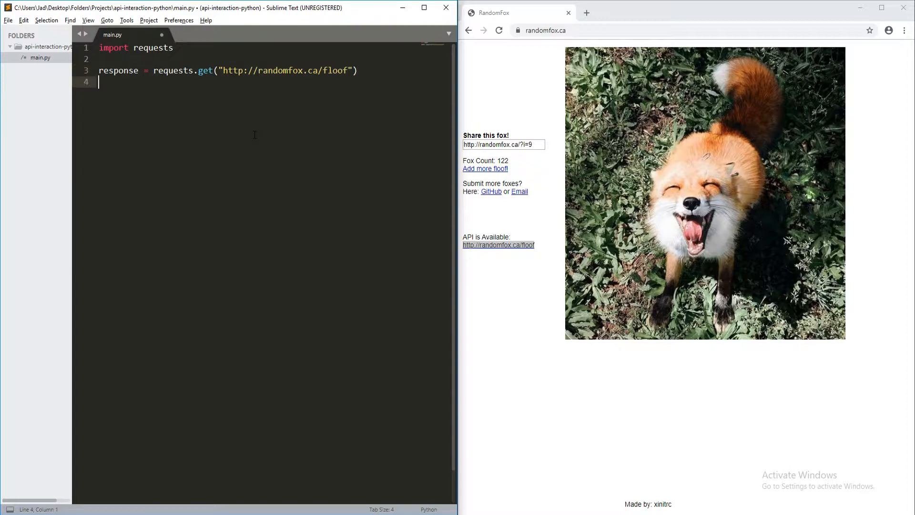
key("ctrl+s")
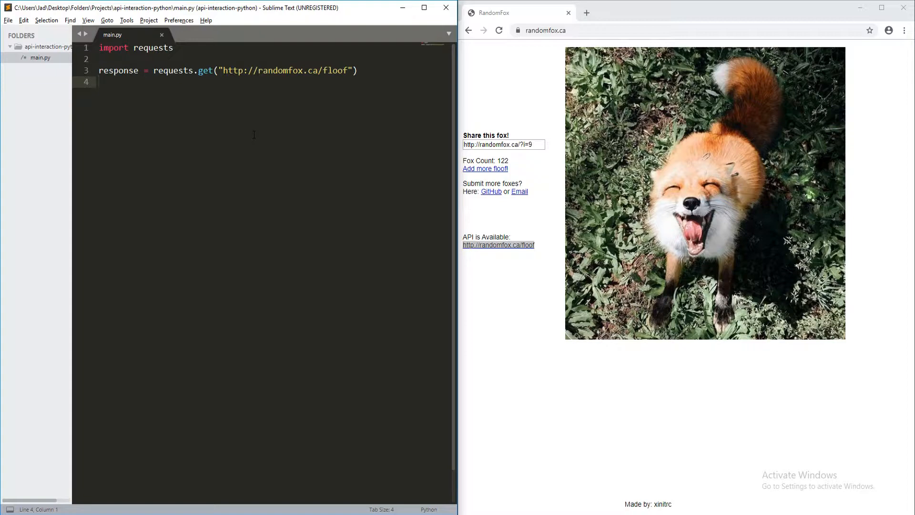
left_click(99, 82)
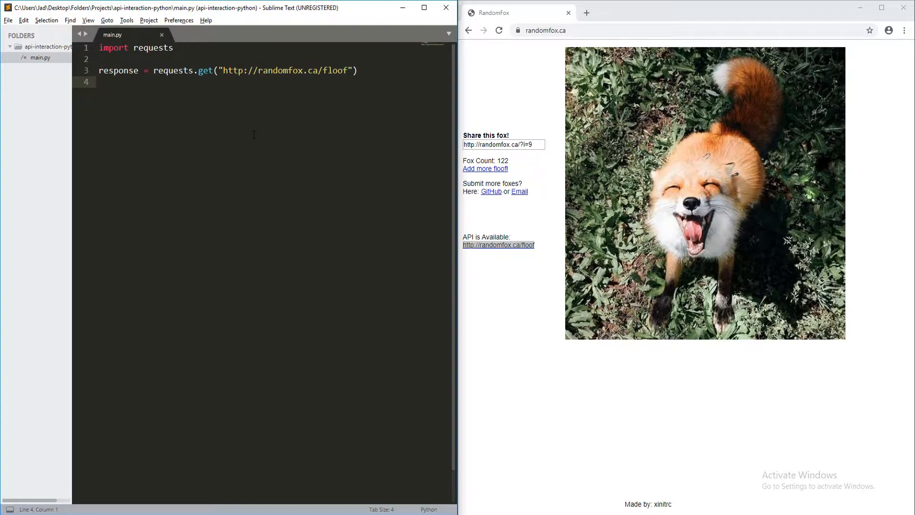
type("response.st")
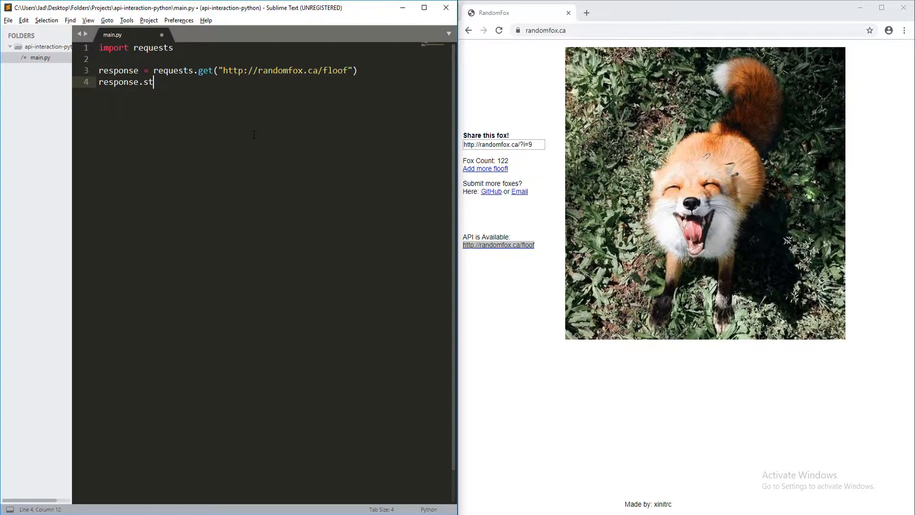
type("atus_cod")
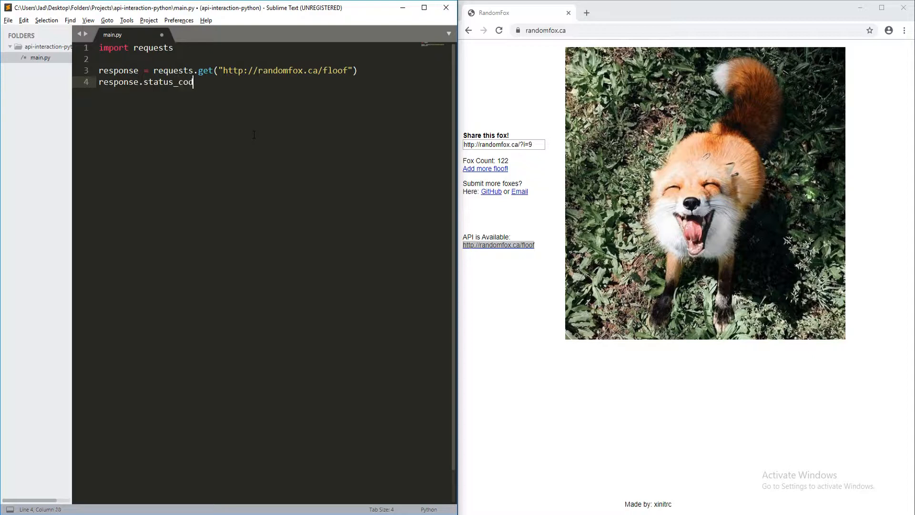
type("e)")
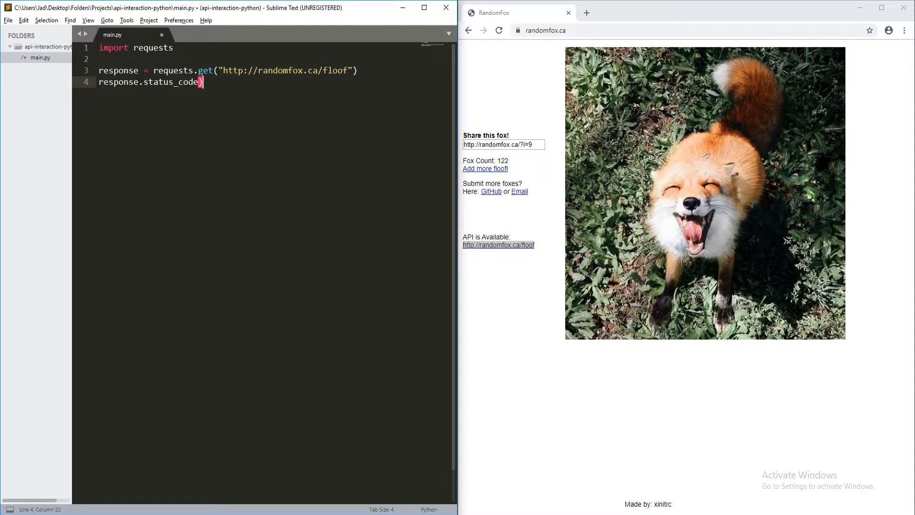
key("Home")
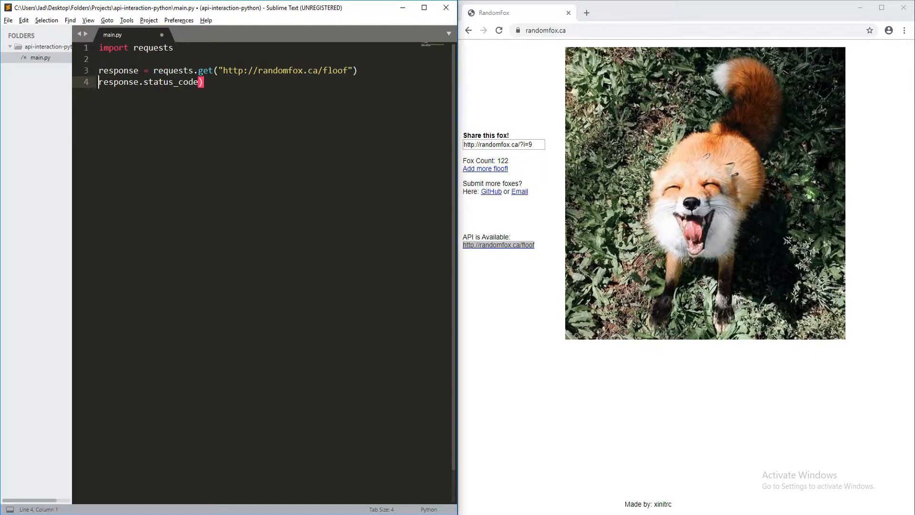
type("print(")
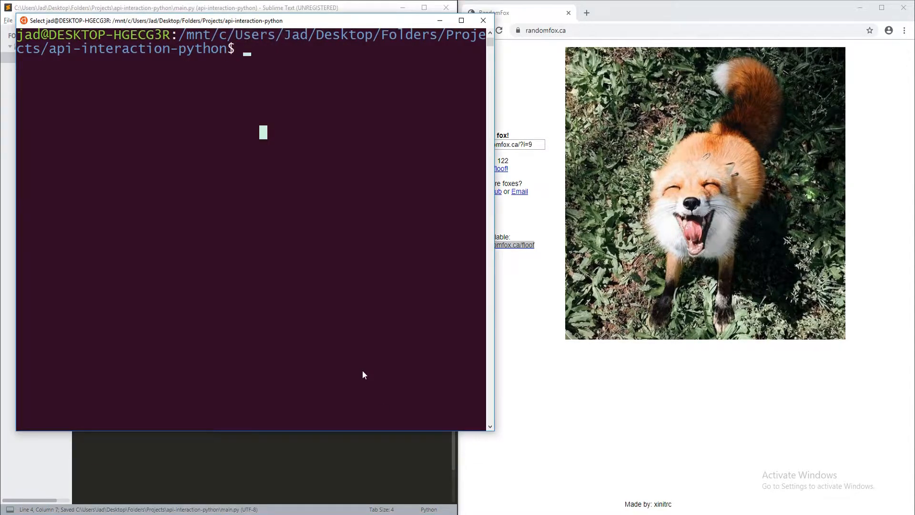
Run main.py with python3 after `python main.py` fails as command not found
type("pyt")
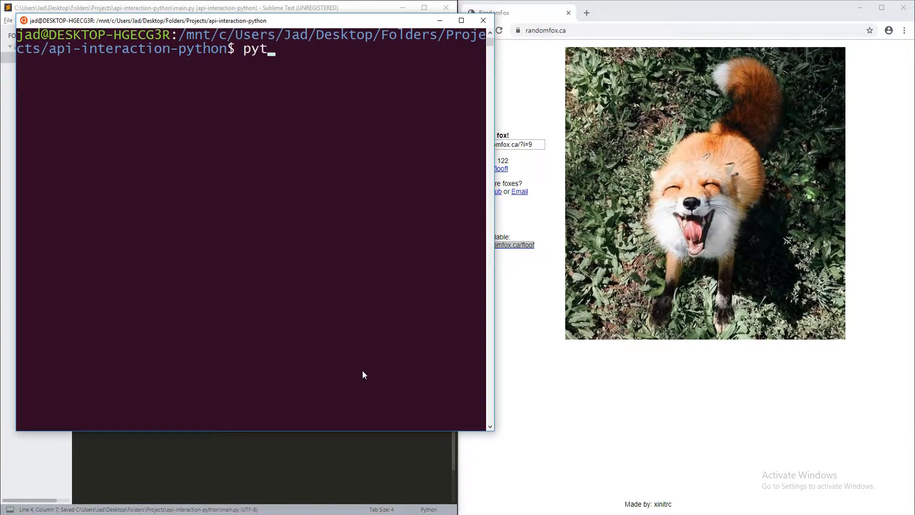
type("hon main")
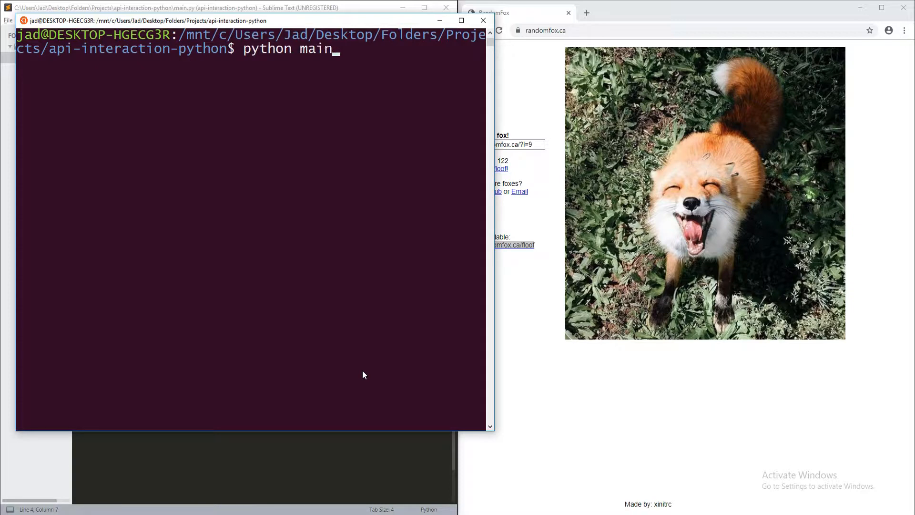
type(".py")
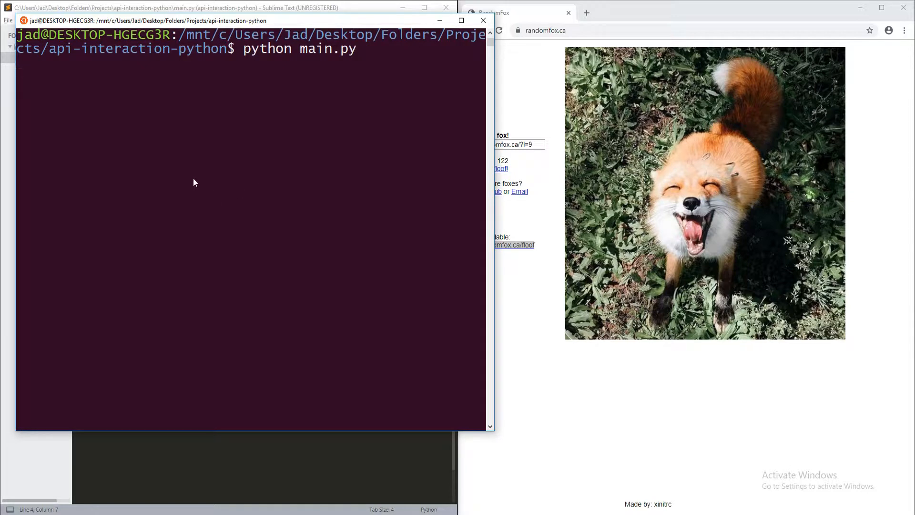
key("Return")
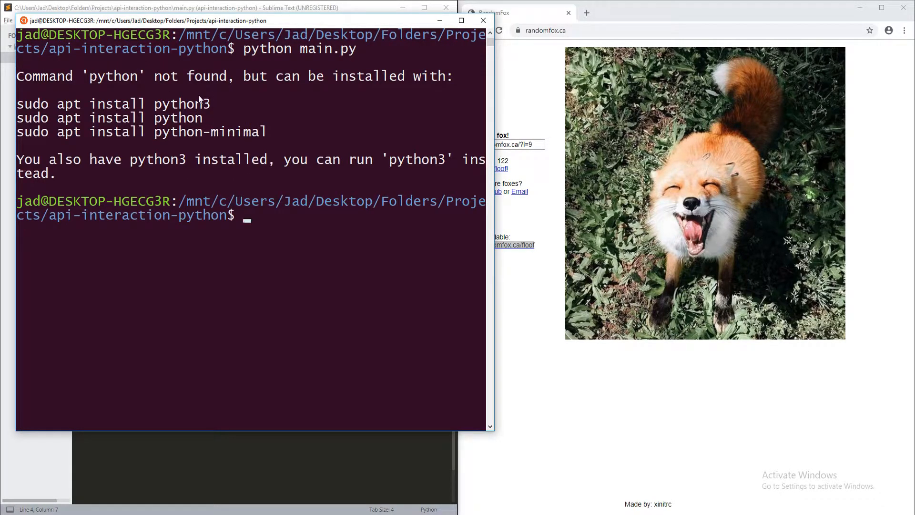
type("python3 main.py")
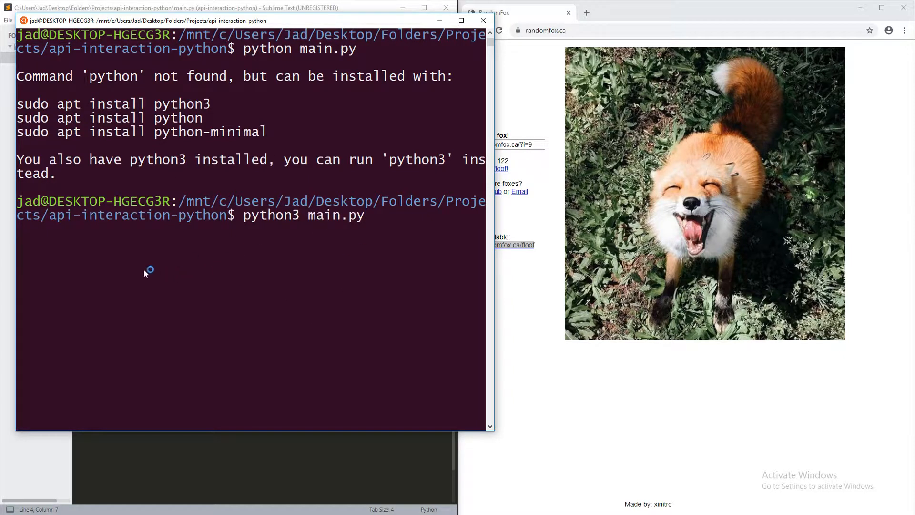
mouse_move(553, 87)
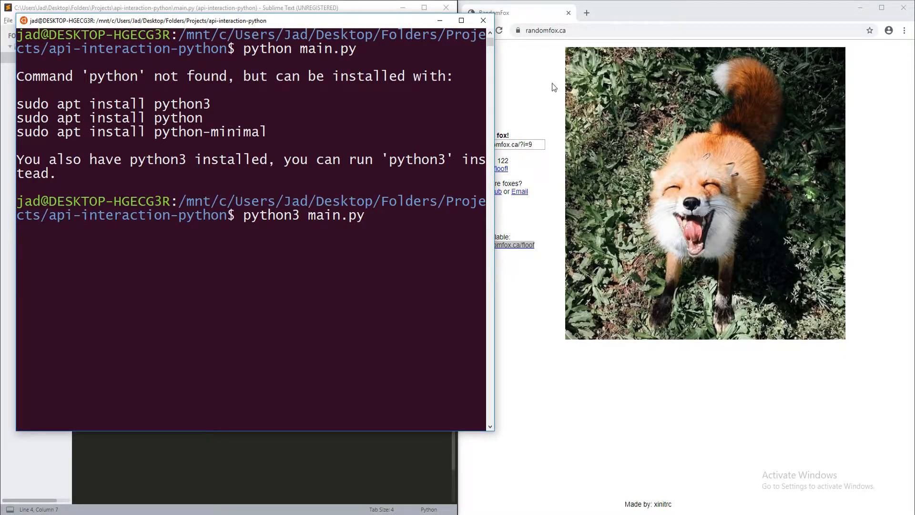
mouse_move(98, 250)
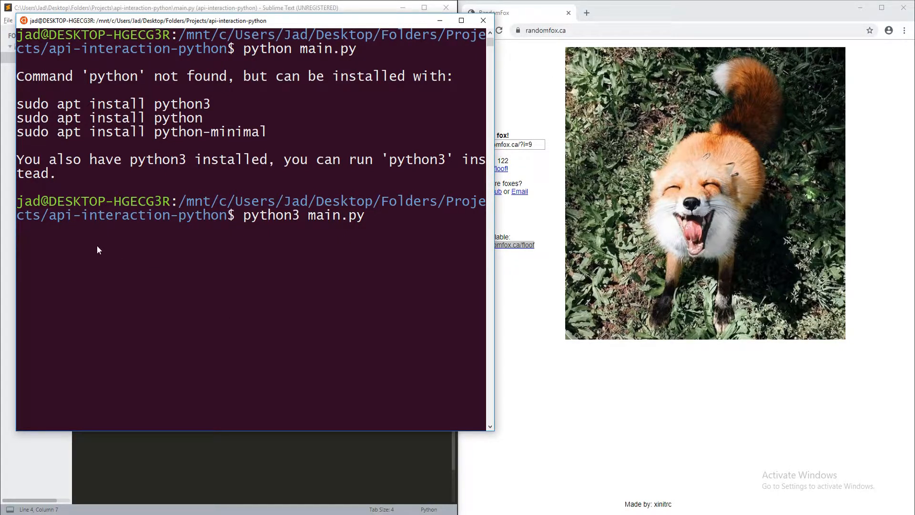
key("Return")
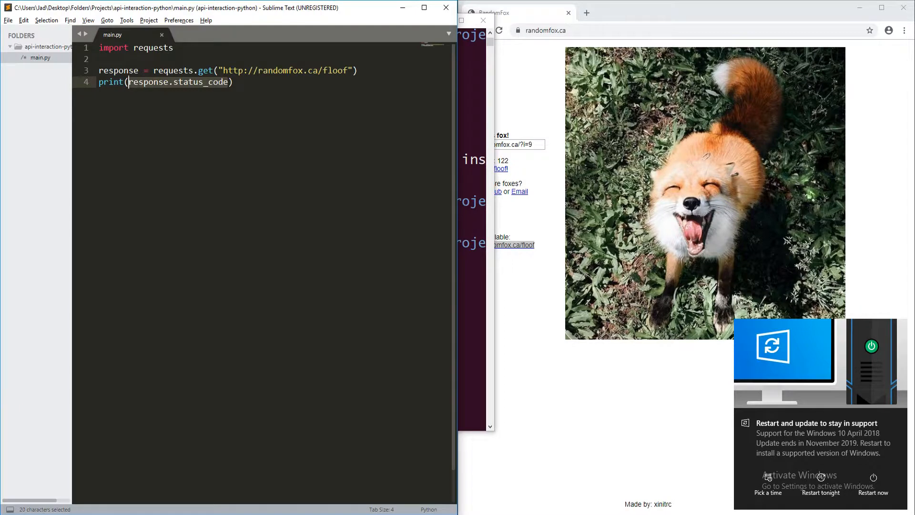
Change the print to `response.text` instead of status_code and save
type("resp")
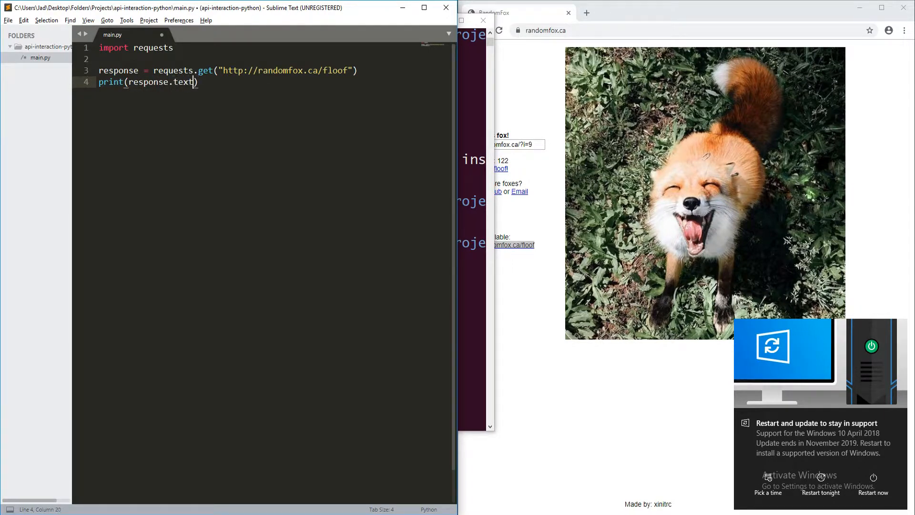
key("ctrl+s")
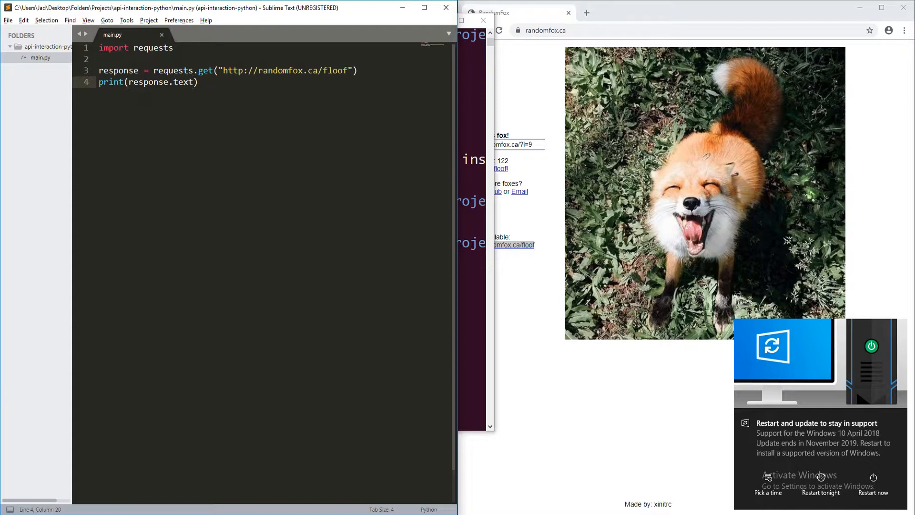
mouse_move(539, 98)
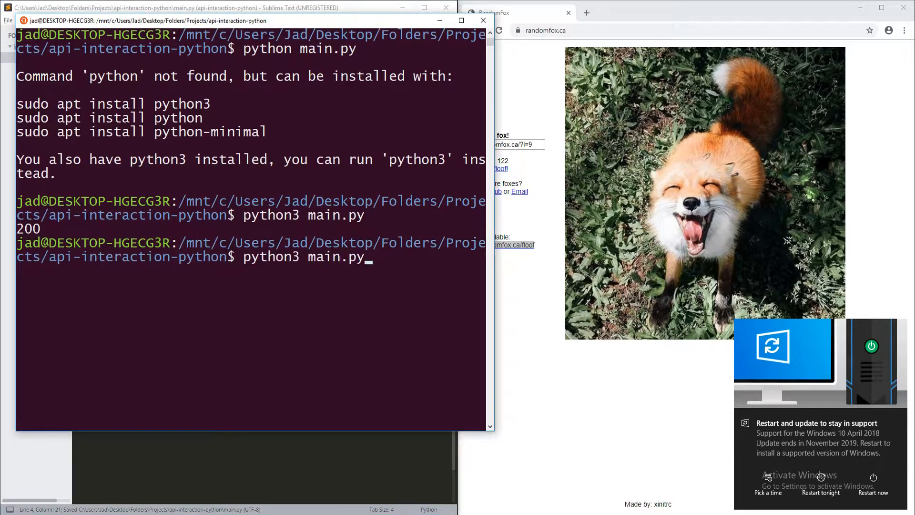
Rerun python3 main.py so it prints the fox JSON with image and link URLs
key("Return")
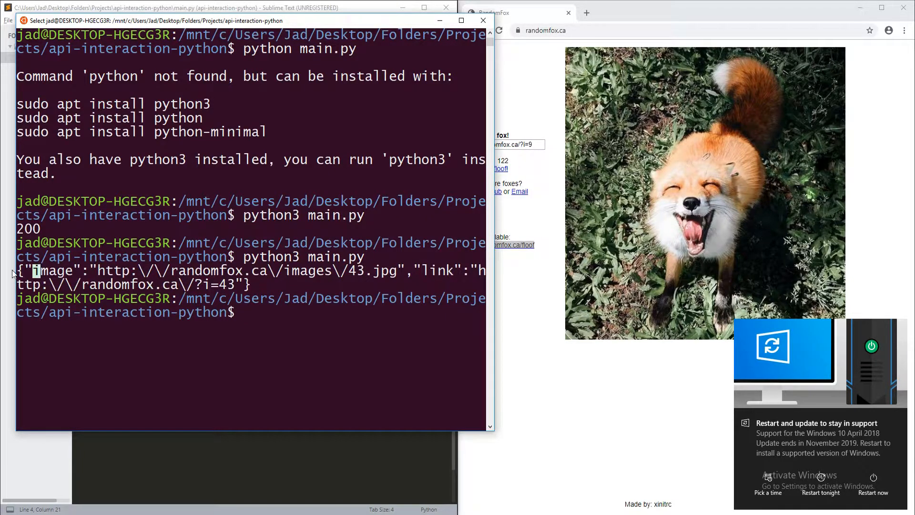
mouse_move(111, 328)
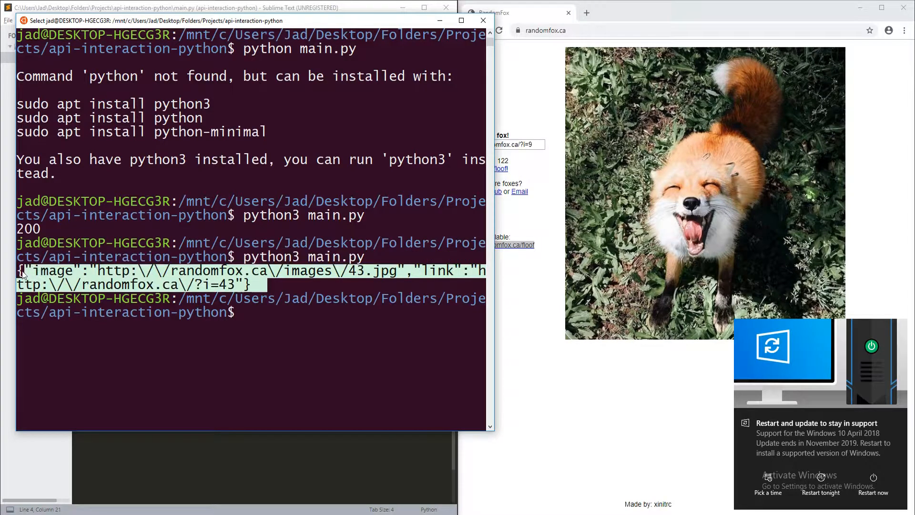
mouse_move(111, 280)
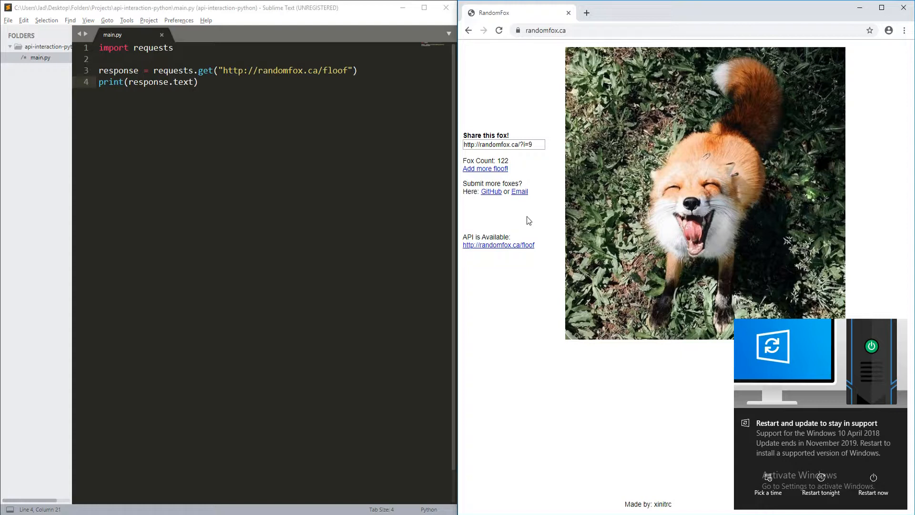
mouse_move(525, 238)
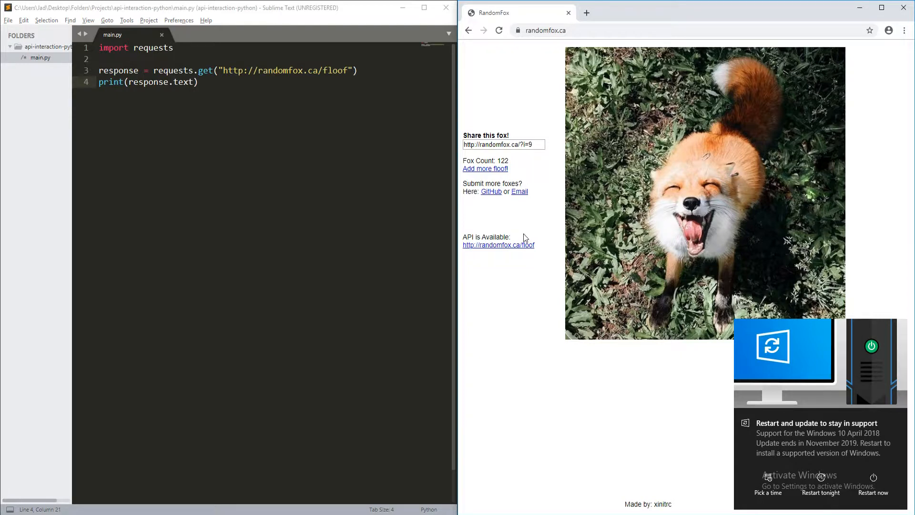
mouse_move(487, 233)
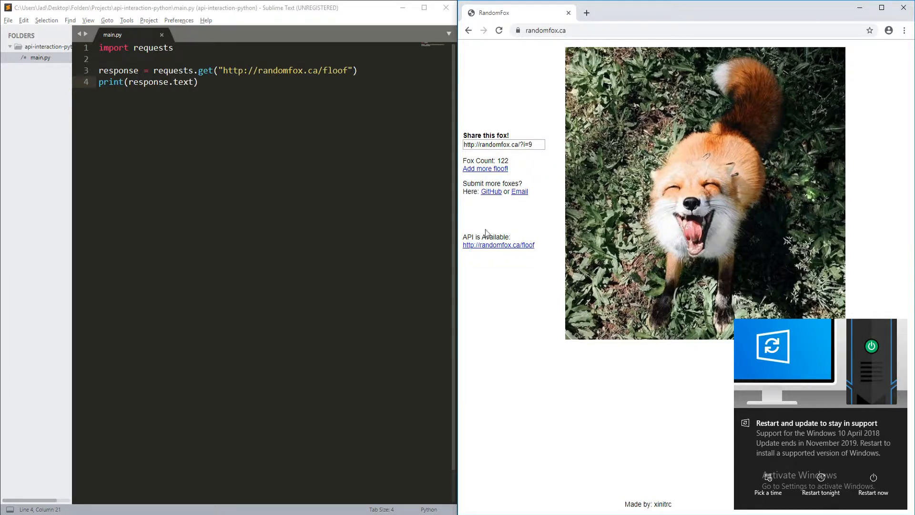
mouse_move(496, 222)
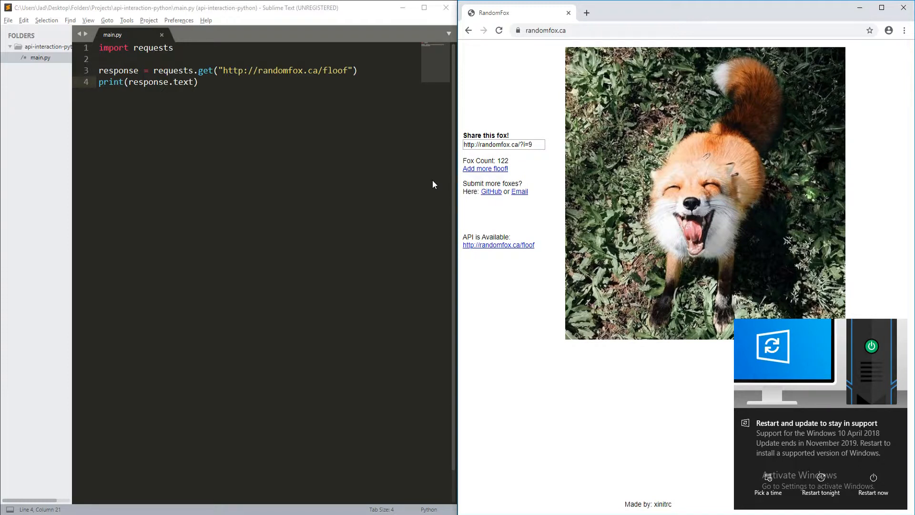
mouse_move(532, 111)
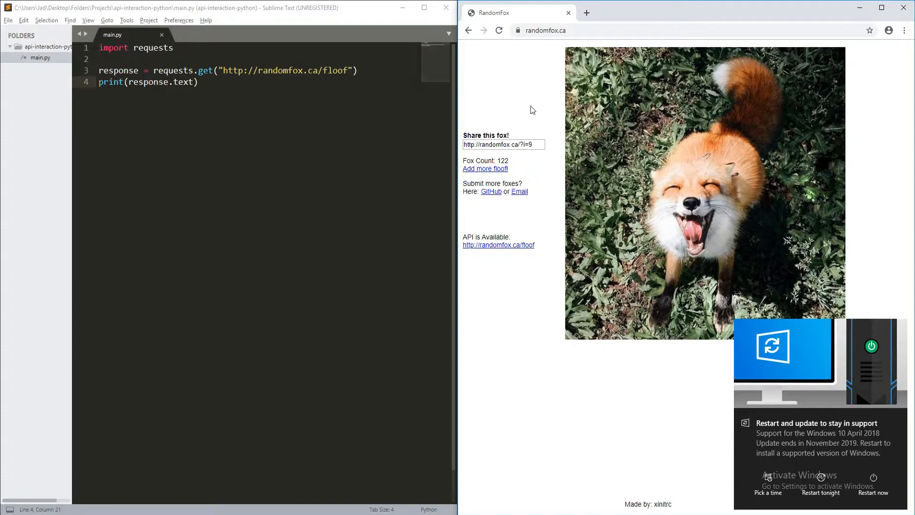
mouse_move(664, 240)
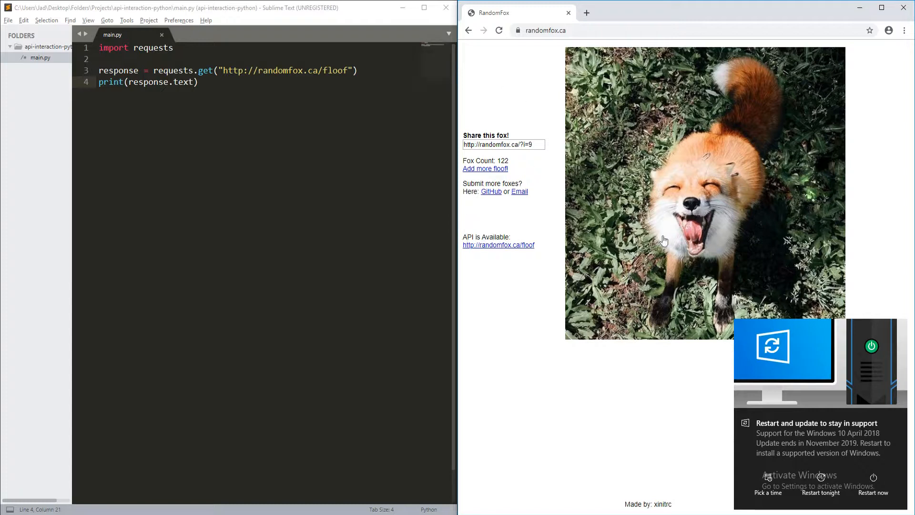
left_click(498, 245)
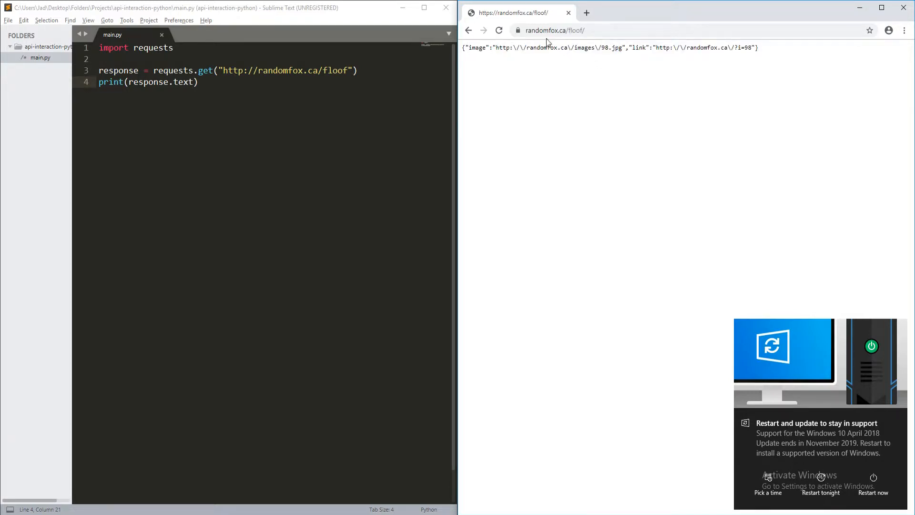
mouse_move(523, 92)
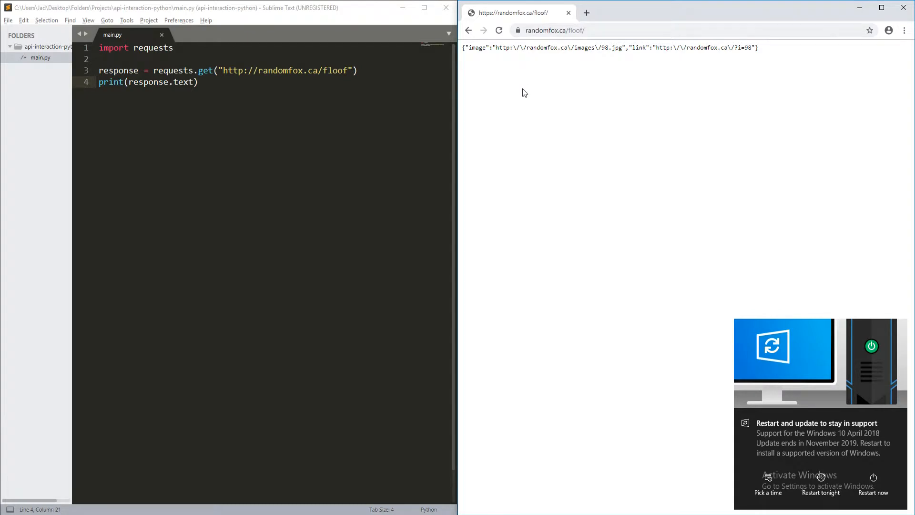
mouse_move(477, 47)
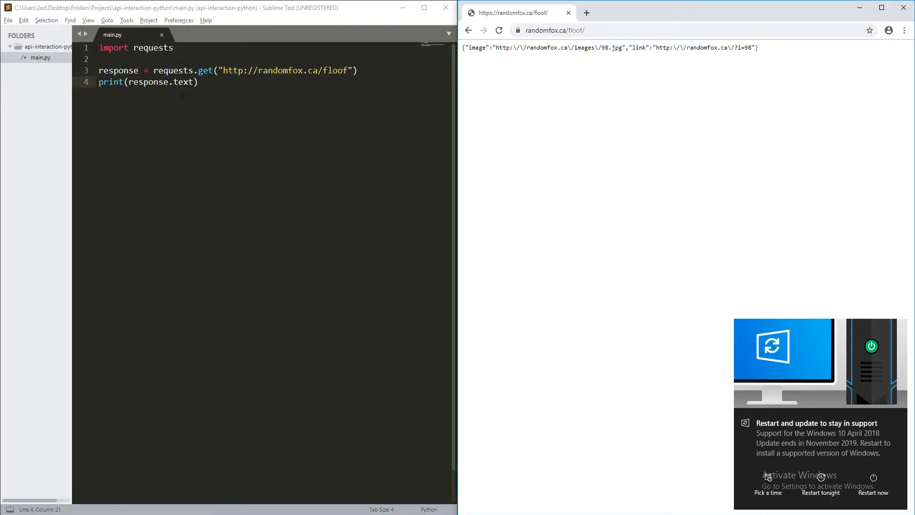
mouse_move(629, 43)
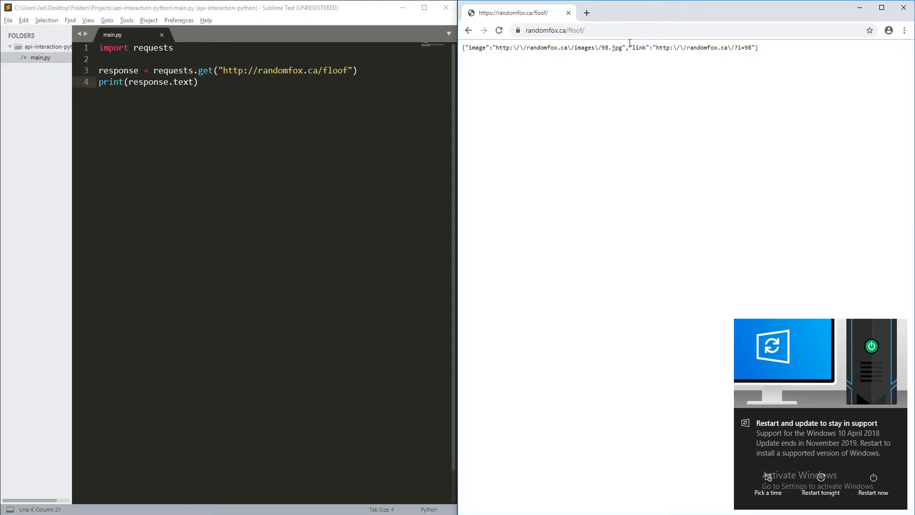
mouse_move(593, 57)
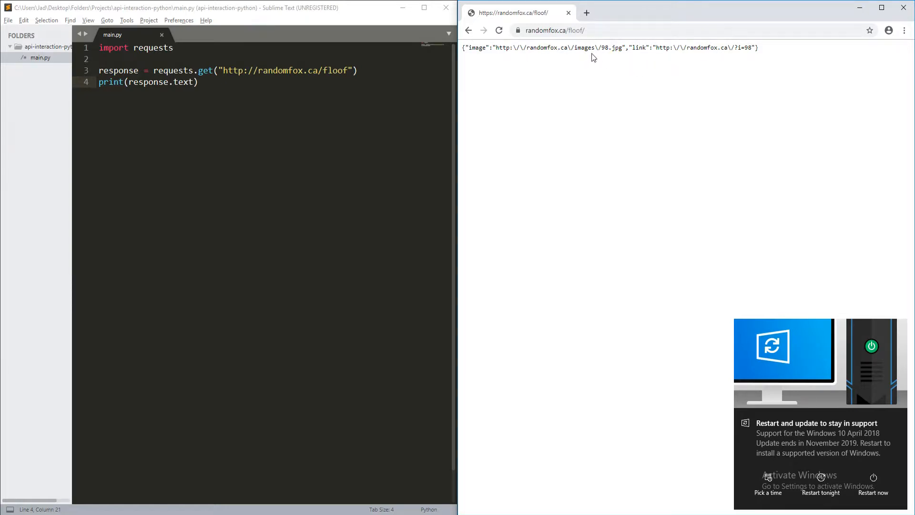
mouse_move(562, 26)
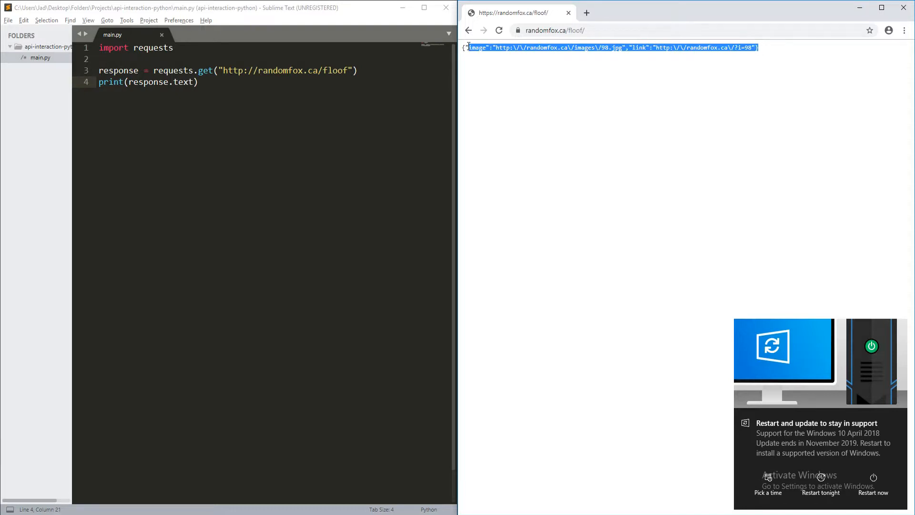
mouse_move(469, 31)
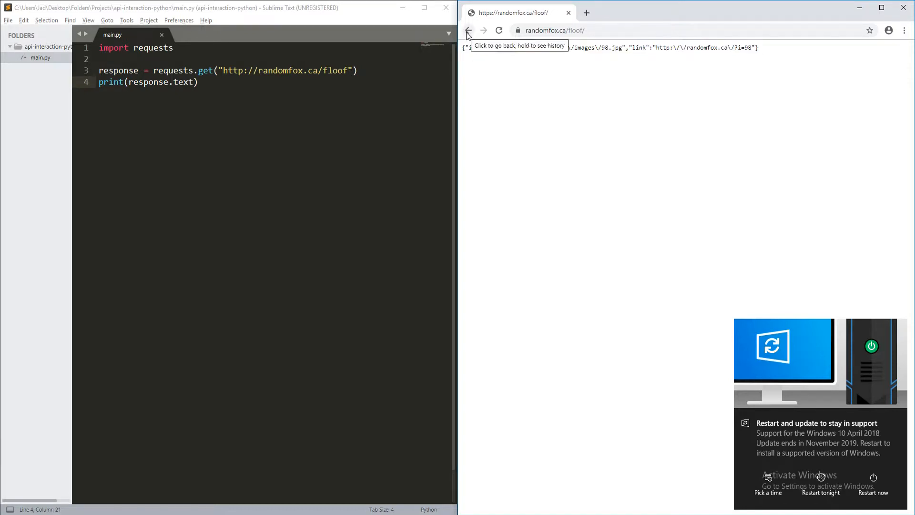
Go back to the RandomFox home page, reopen floof (now 76.jpg), and select the JSON line
left_click(469, 31)
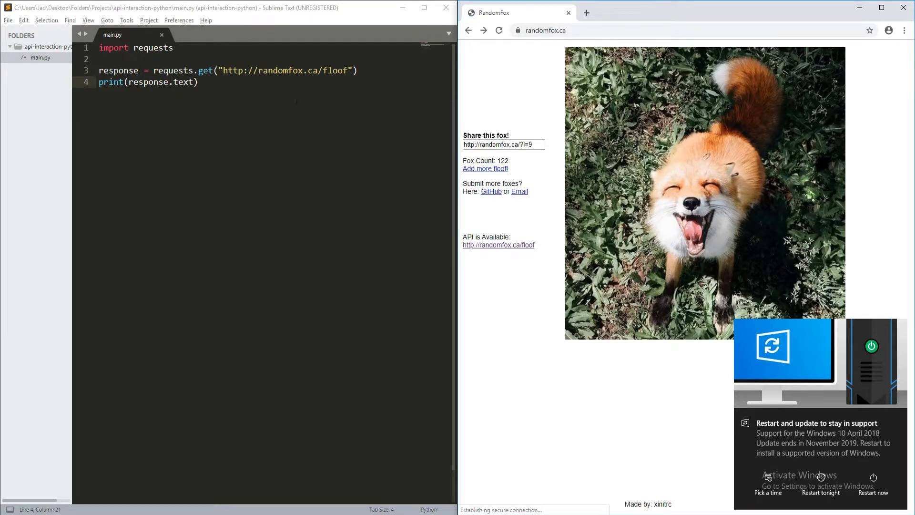
double_click(154, 48)
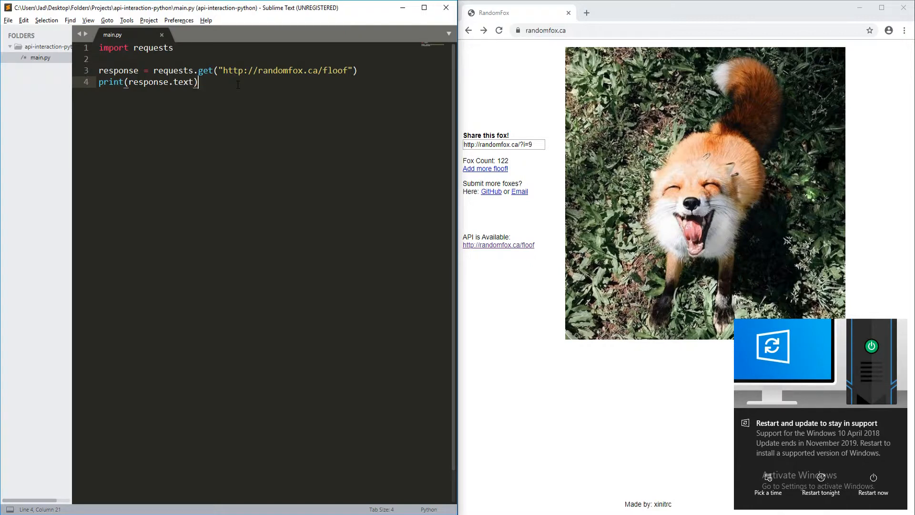
left_click(498, 245)
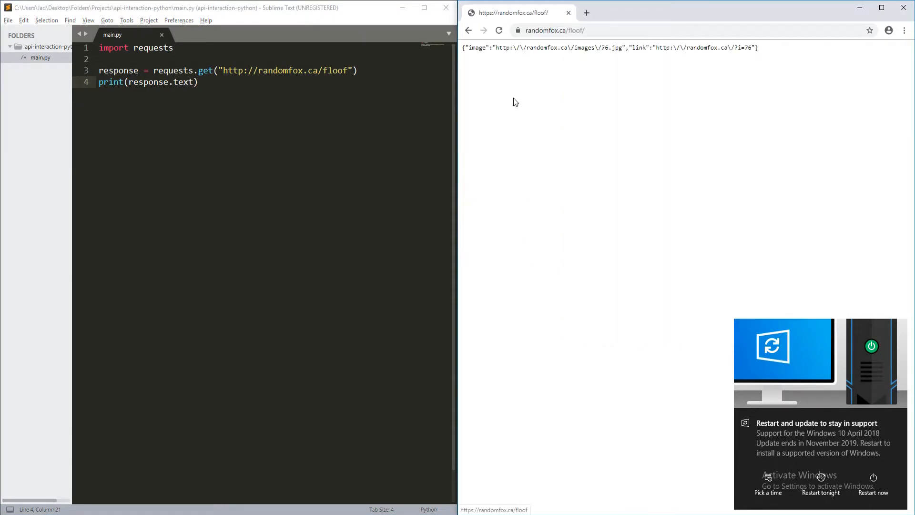
triple_click(609, 48)
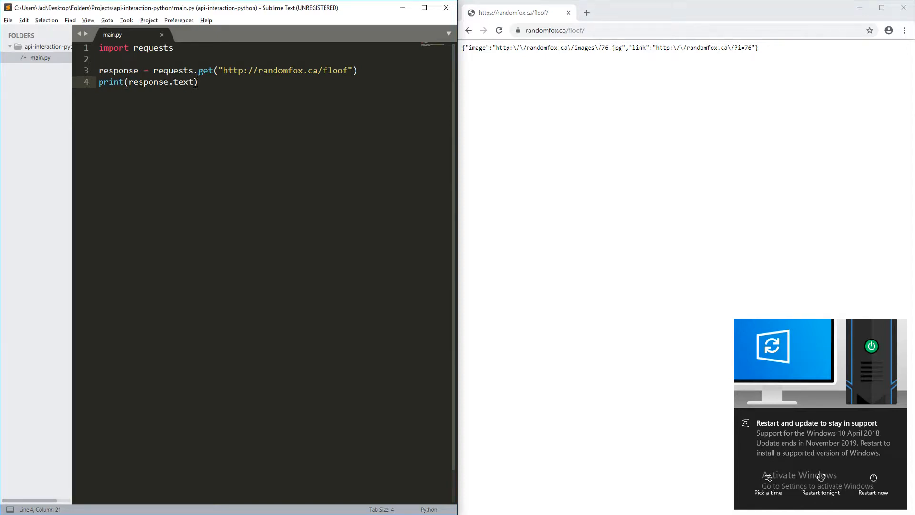
Change the print to `response.json()`, save, and dismiss the license reminder
type("json")
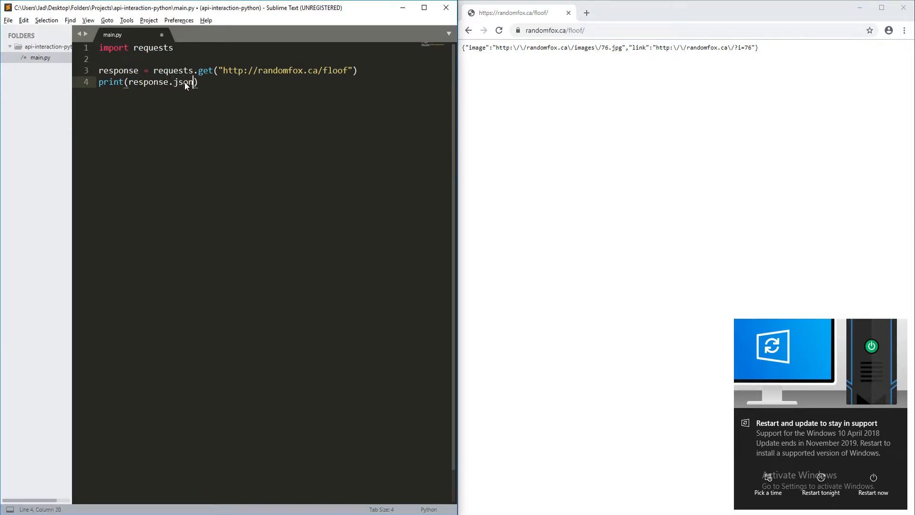
key("ctrl+s")
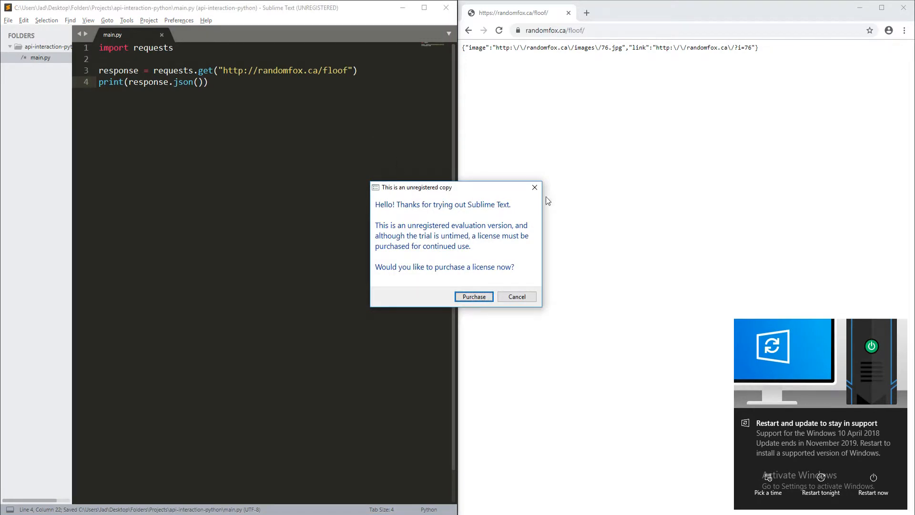
left_click(516, 296)
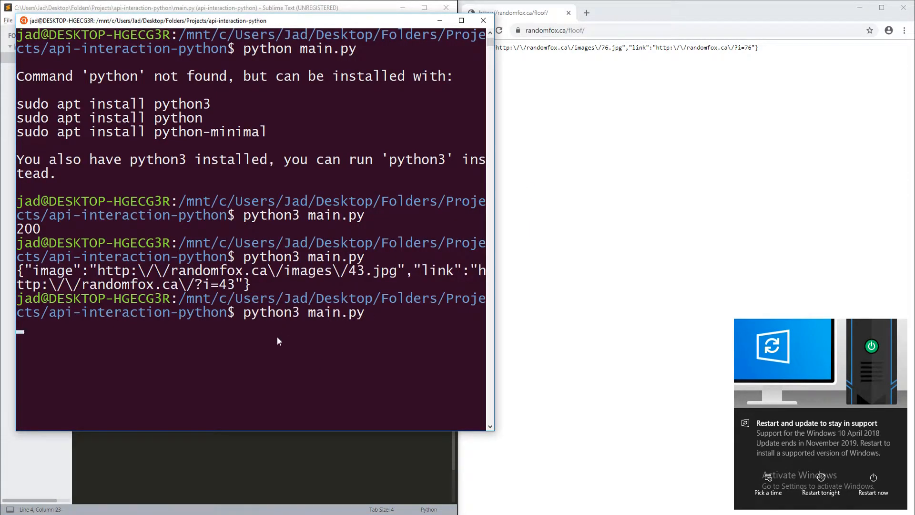
Run python3 main.py so it prints the fox data as a Python dictionary (62.jpg)
key("Return")
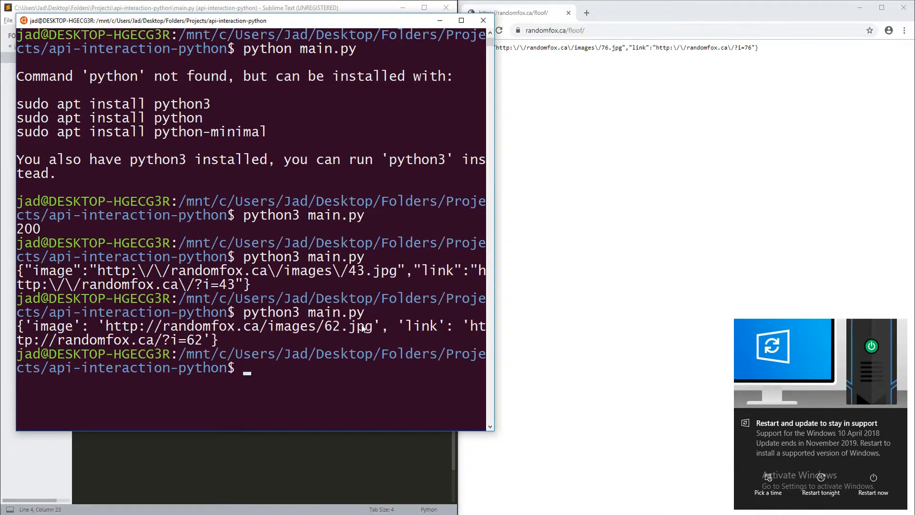
mouse_move(292, 282)
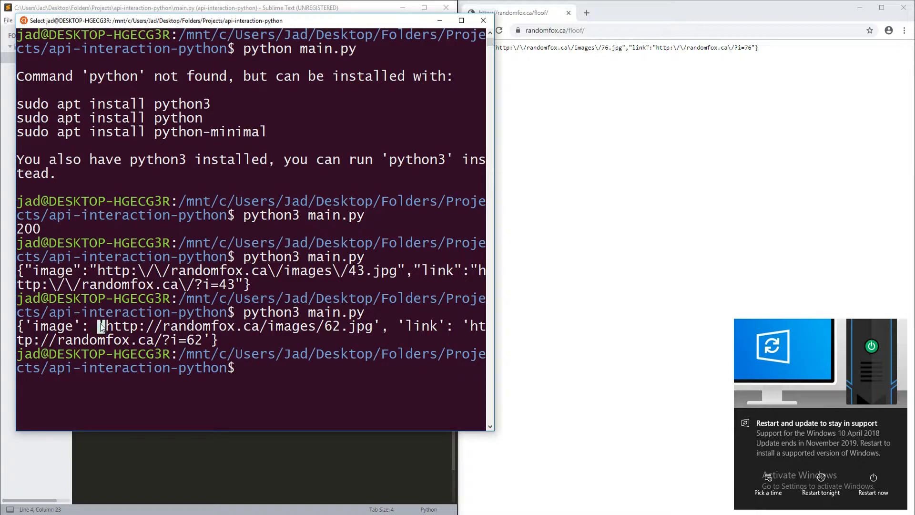
mouse_move(99, 252)
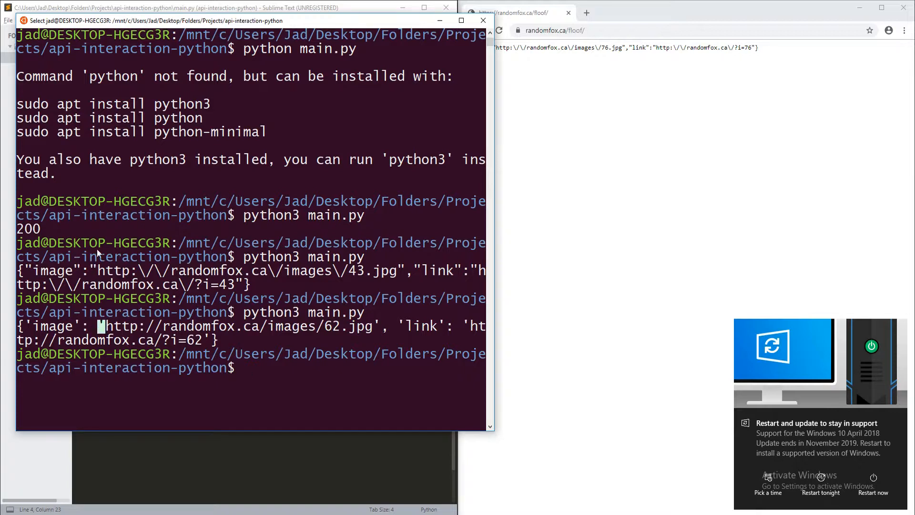
mouse_move(66, 302)
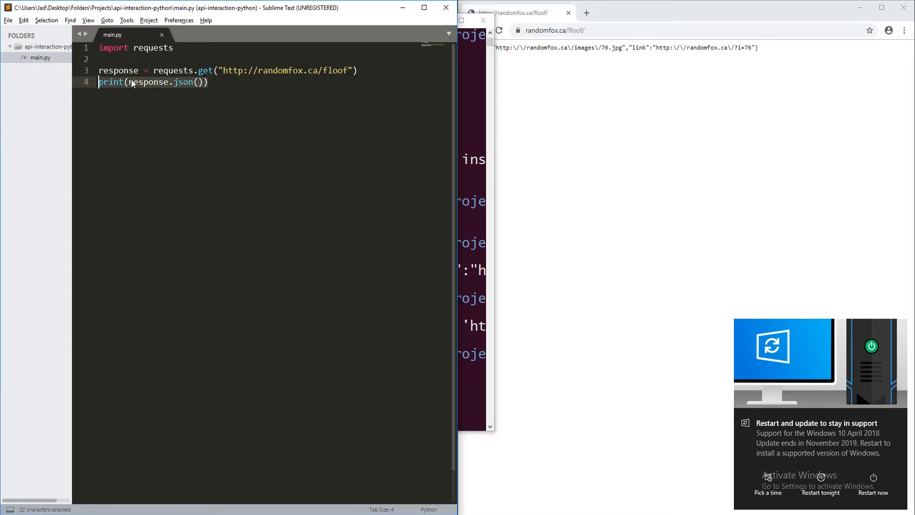
Replace line 4's print with fox = response.json(), removing the stray ;l characters
left_click(178, 69)
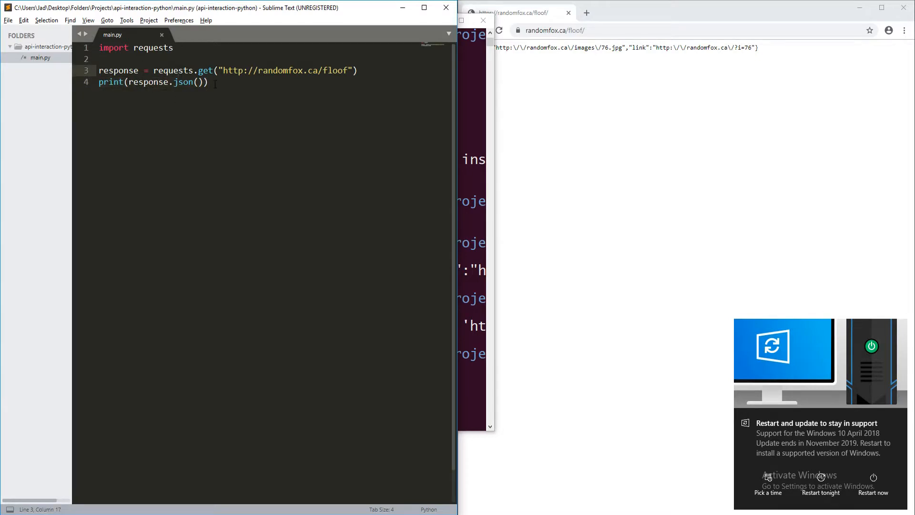
key("Ctrl+Shift+K")
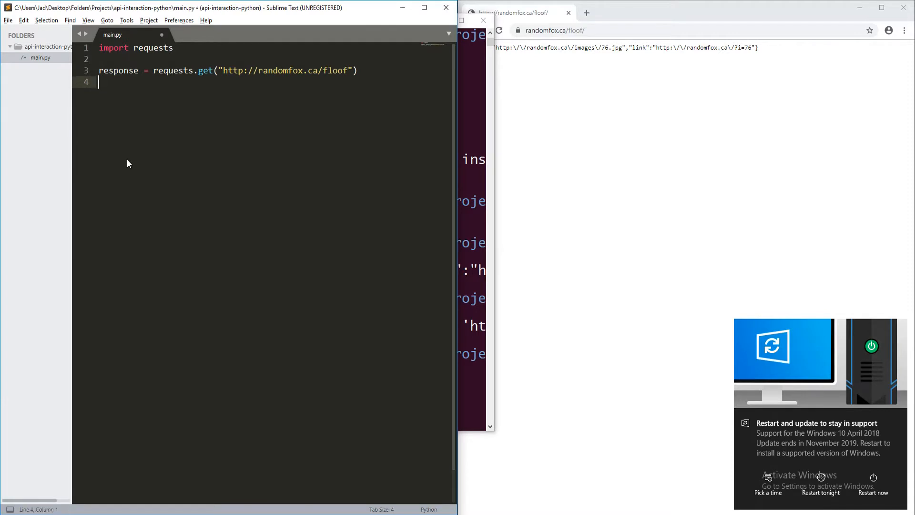
type("fox =")
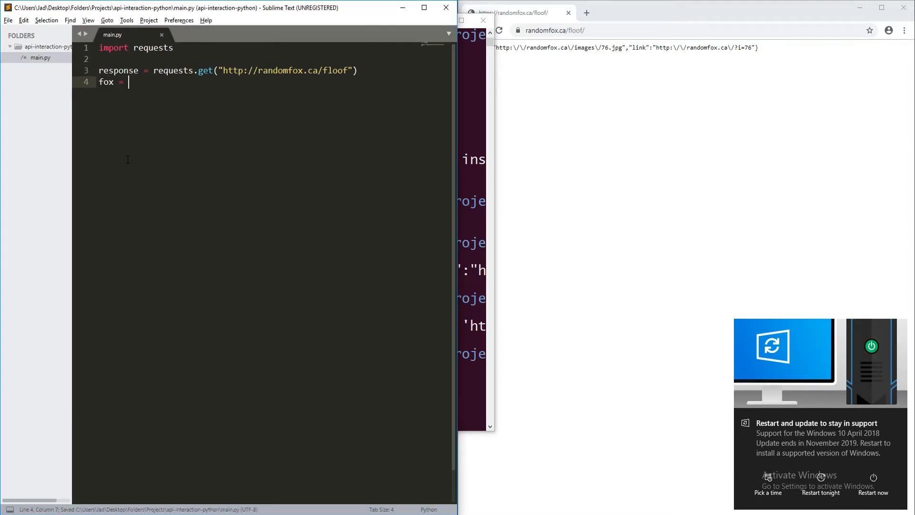
type("response.")
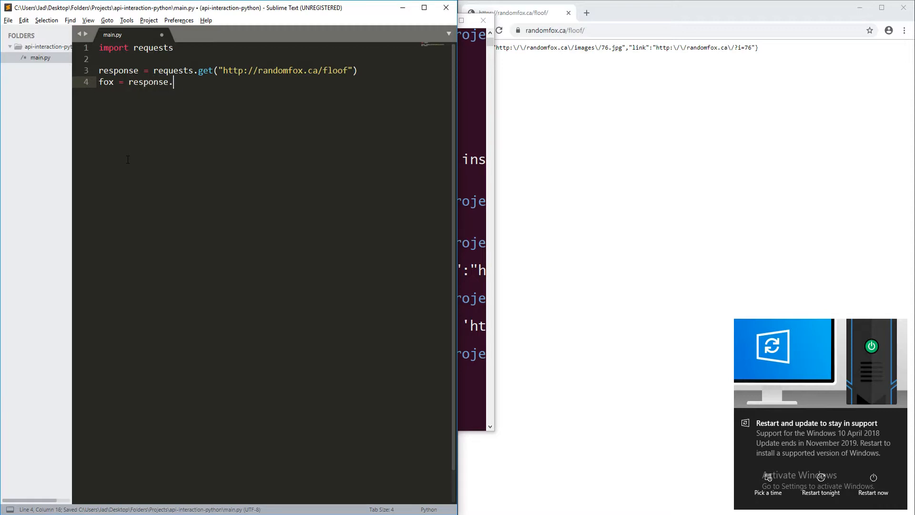
type("json();l")
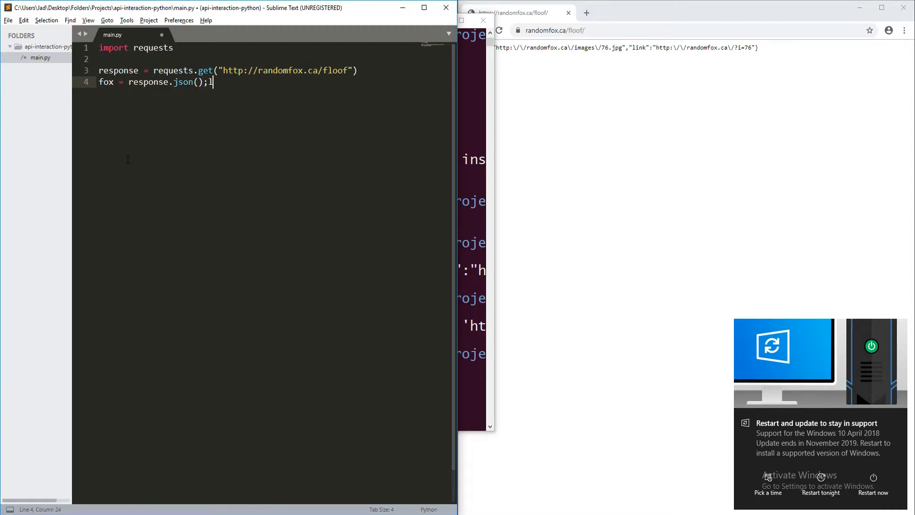
key("ctrl+s")
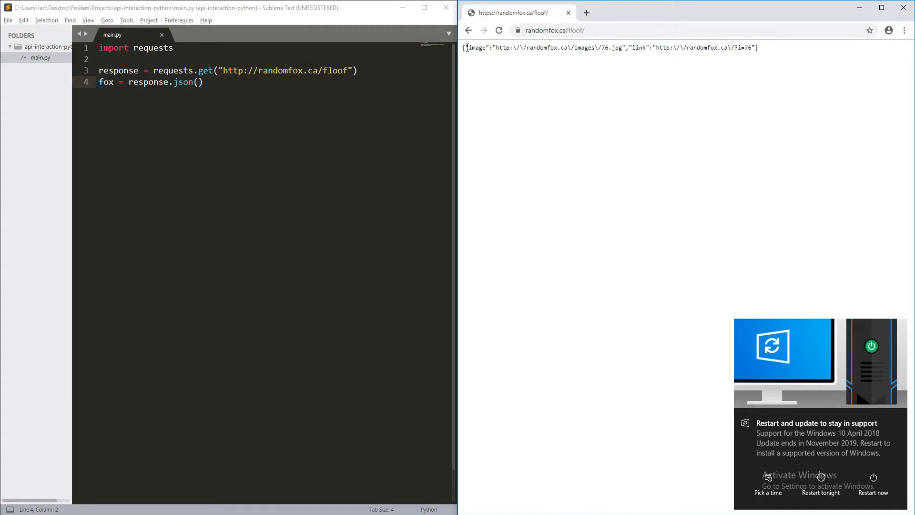
Add a new line print(fox['image']) after the fox assignment and save main.py
left_click(204, 82)
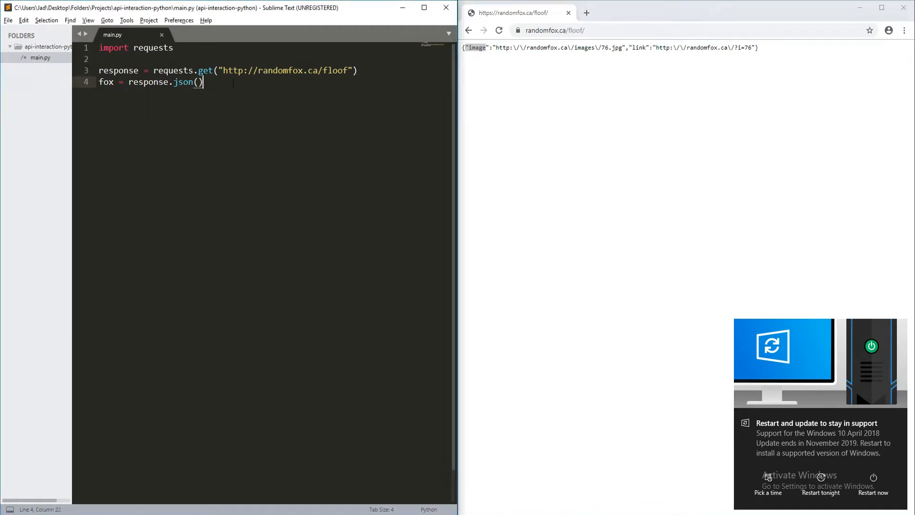
type("prbt")
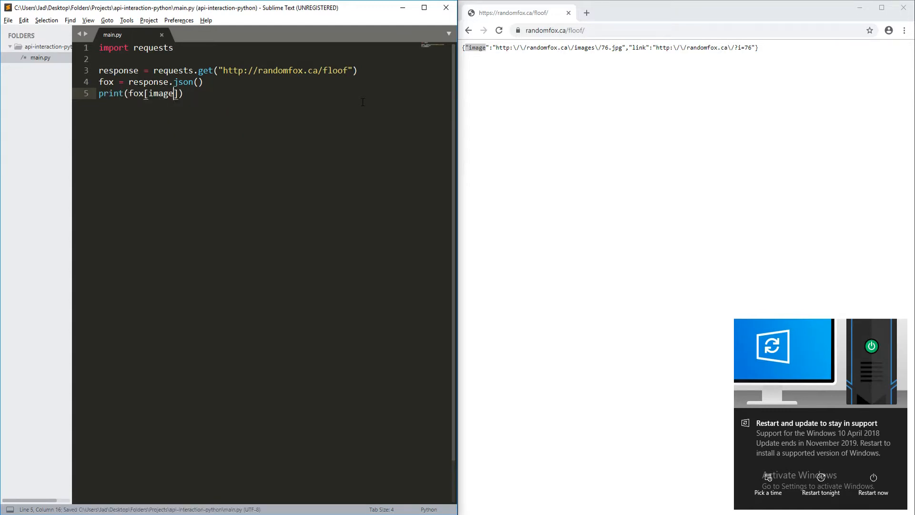
type("'")
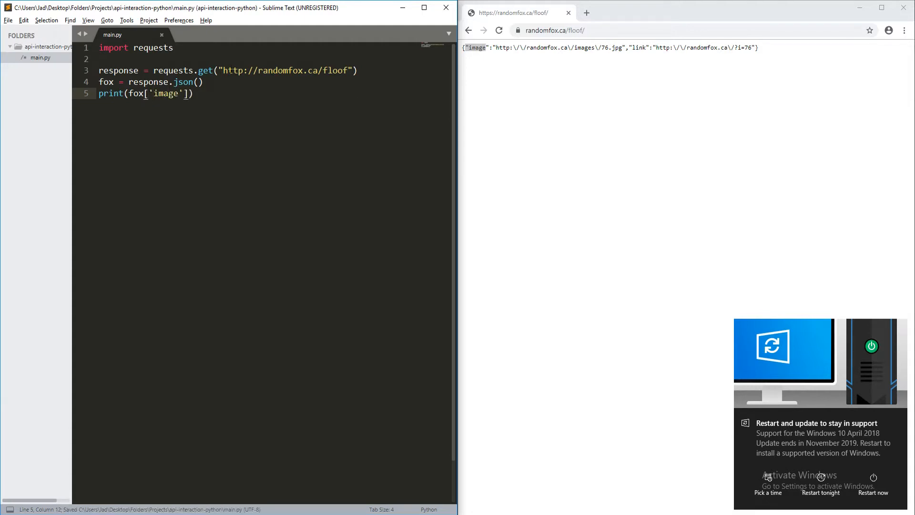
double_click(165, 93)
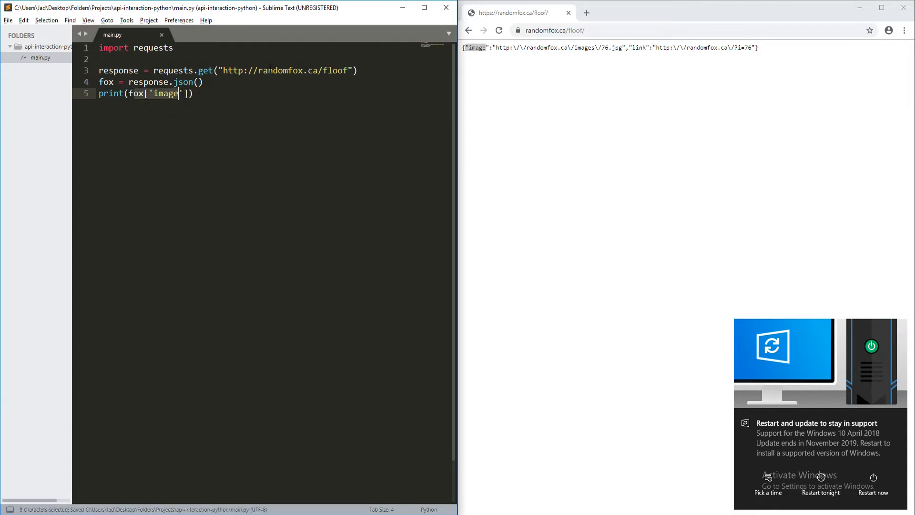
double_click(475, 48)
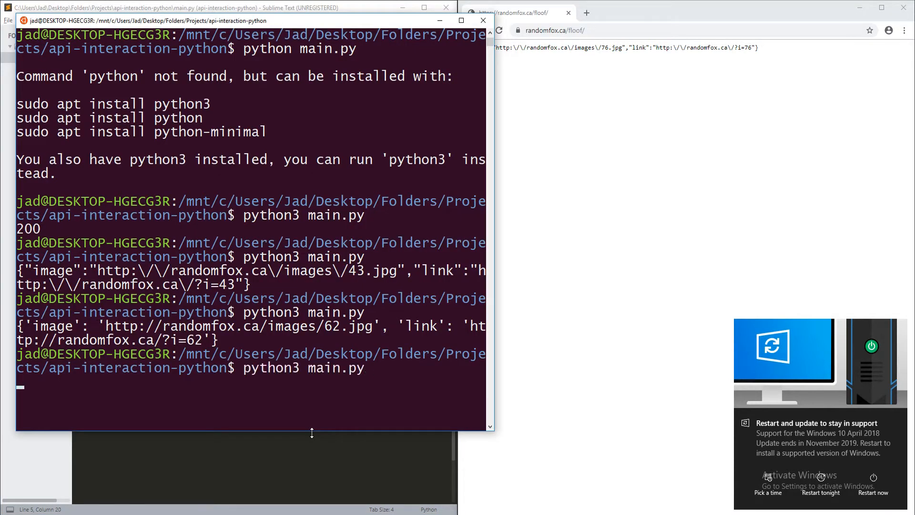
key("Return")
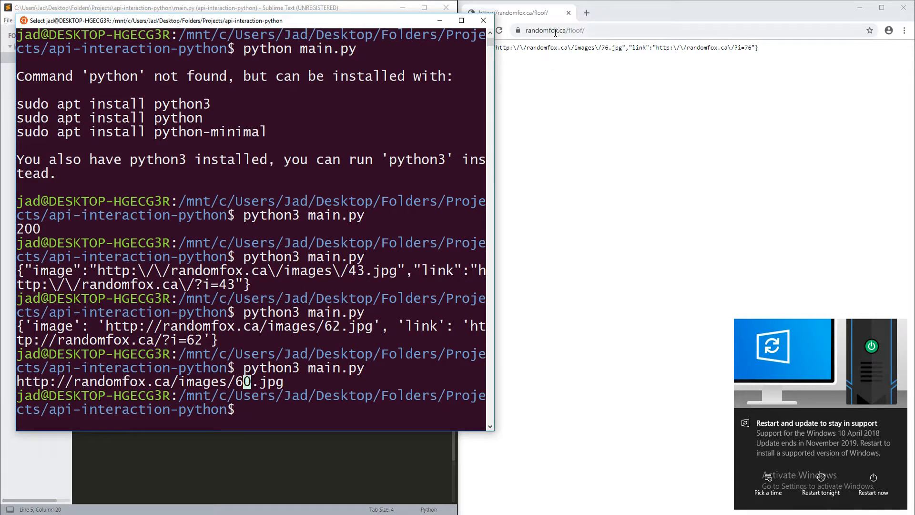
mouse_move(642, 106)
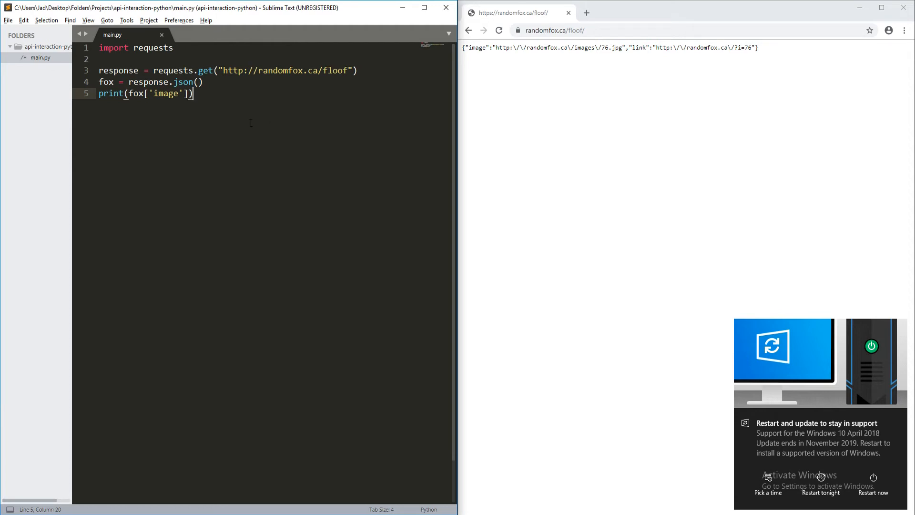
left_click_drag(100, 69, 194, 93)
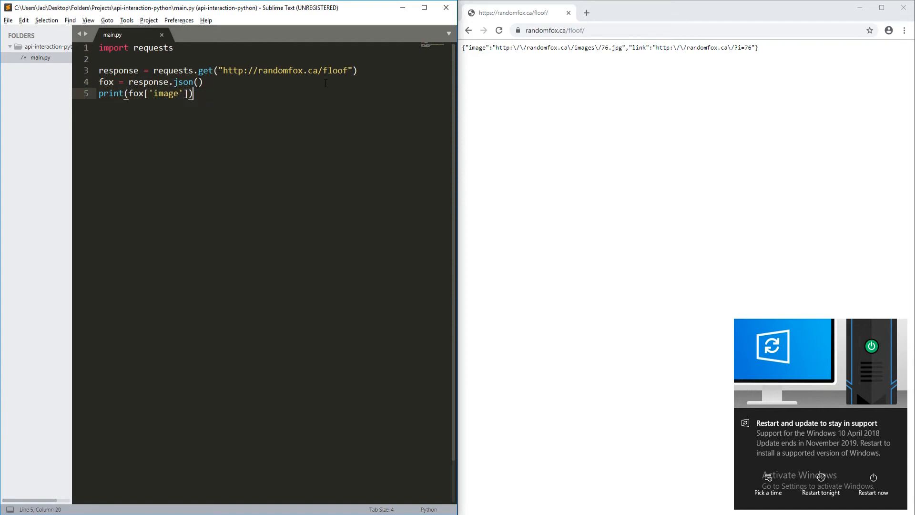
mouse_move(466, 131)
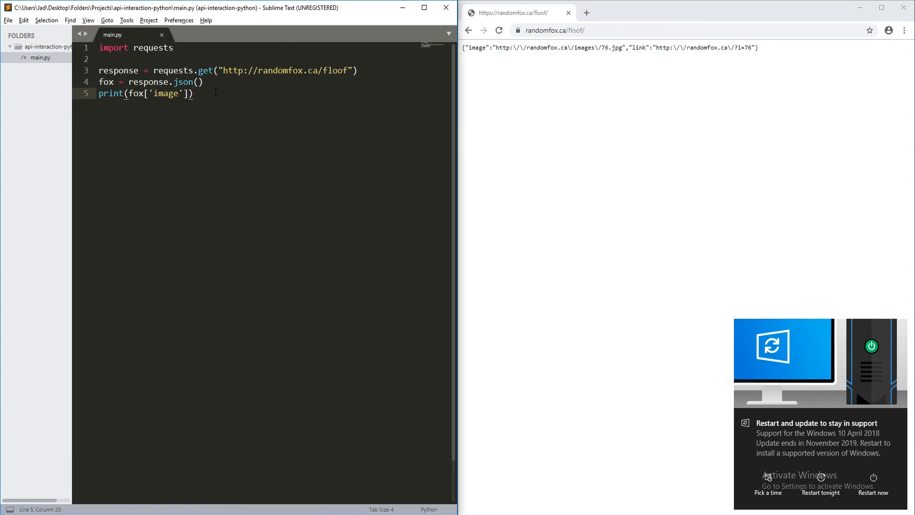
mouse_move(422, 99)
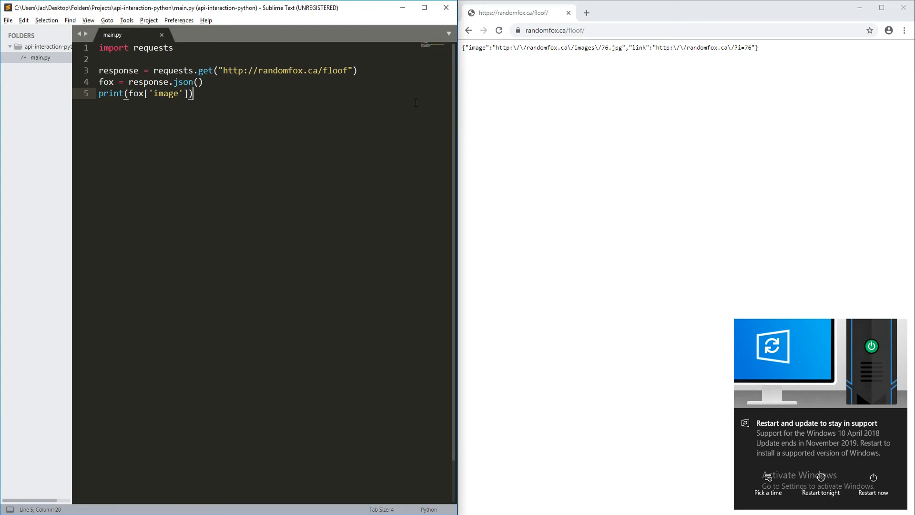
mouse_move(163, 244)
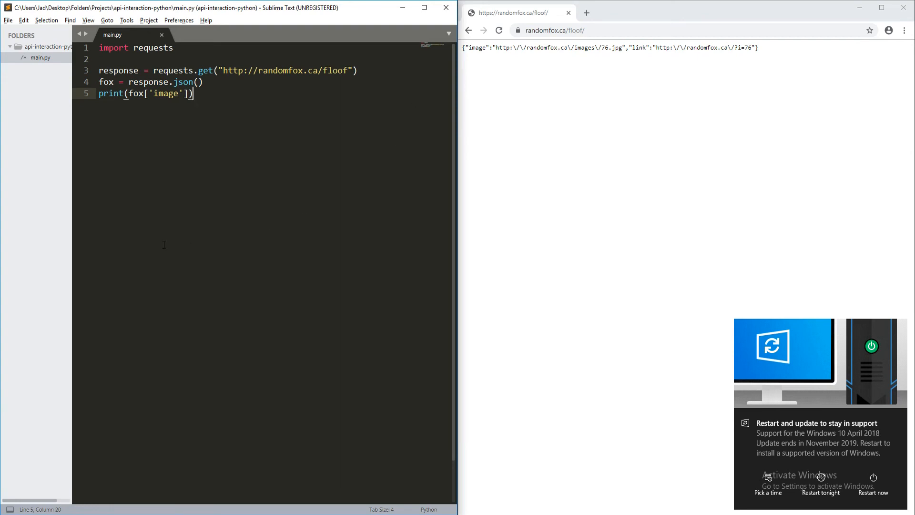
mouse_move(250, 156)
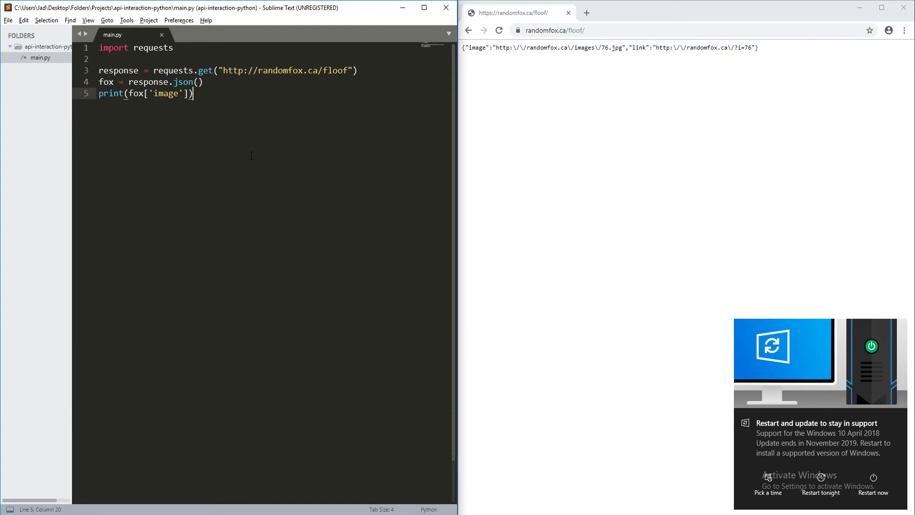